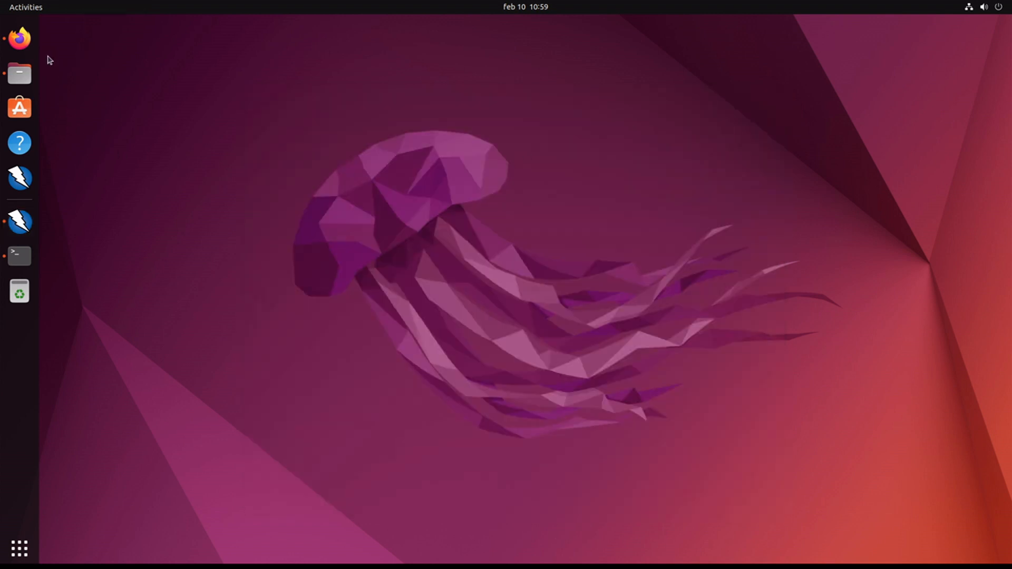
mouse_move(20, 222)
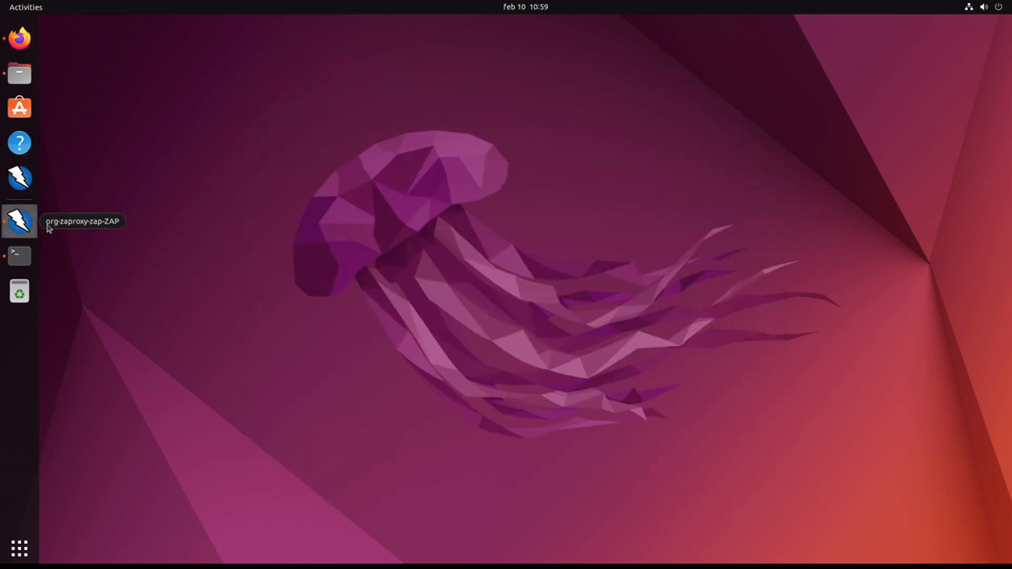
click(20, 222)
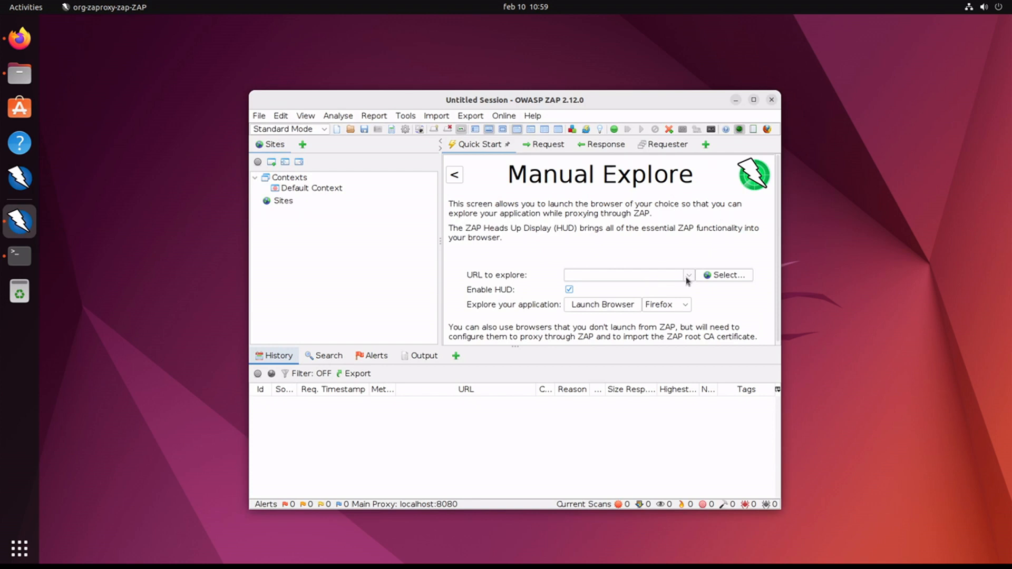
click(624, 274)
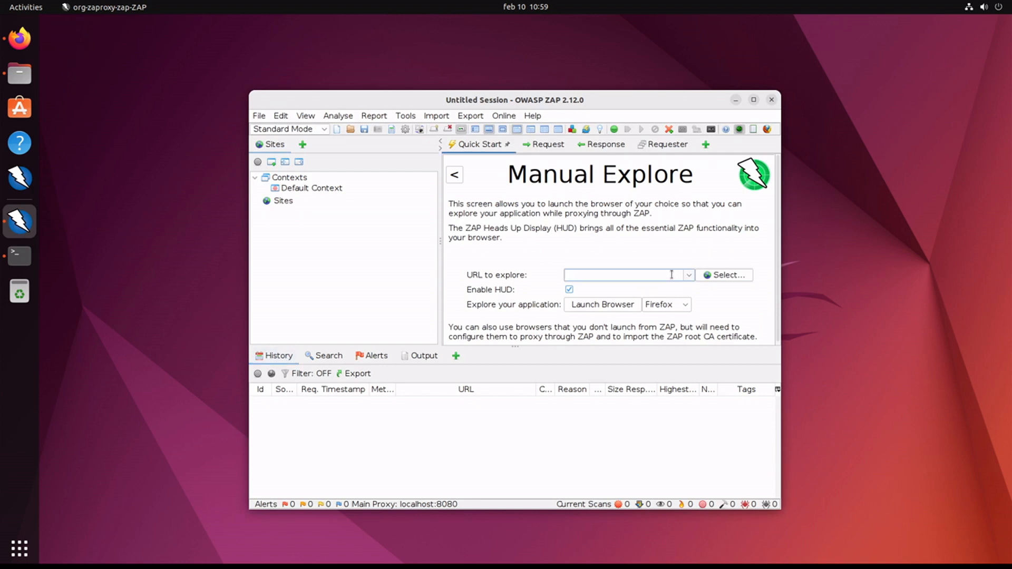
text(https:)
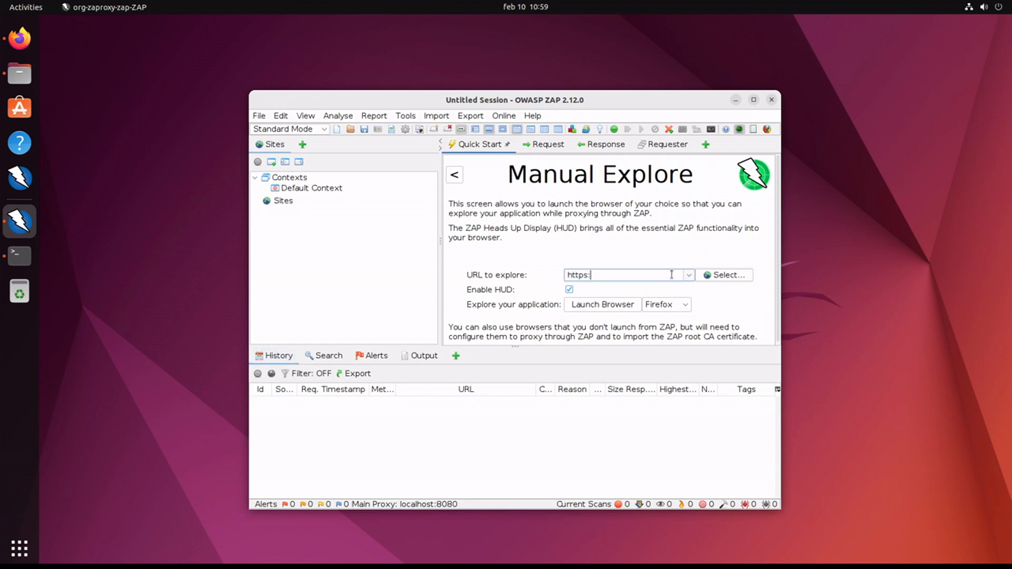
text(//tk)
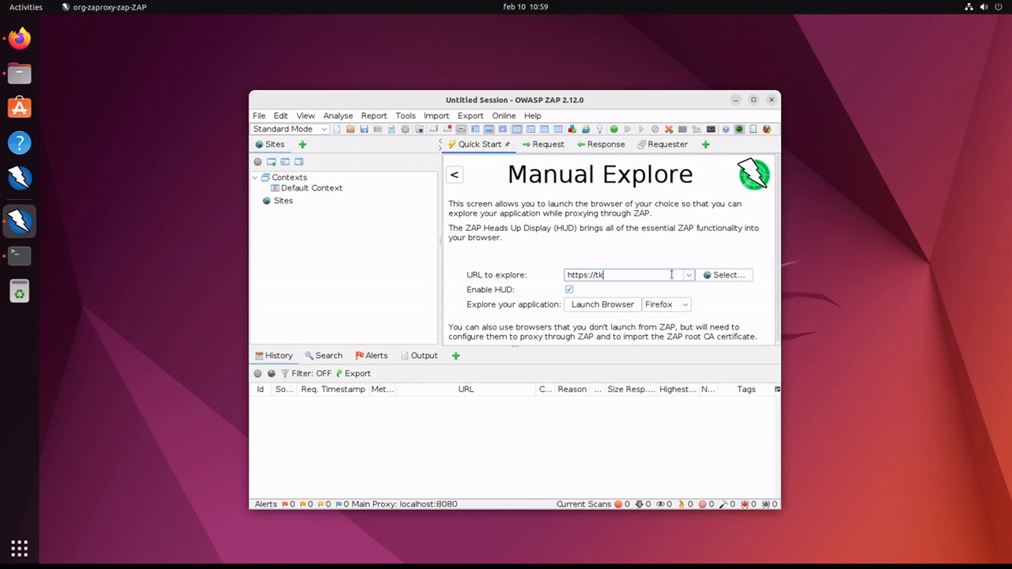
text(cyber.com)
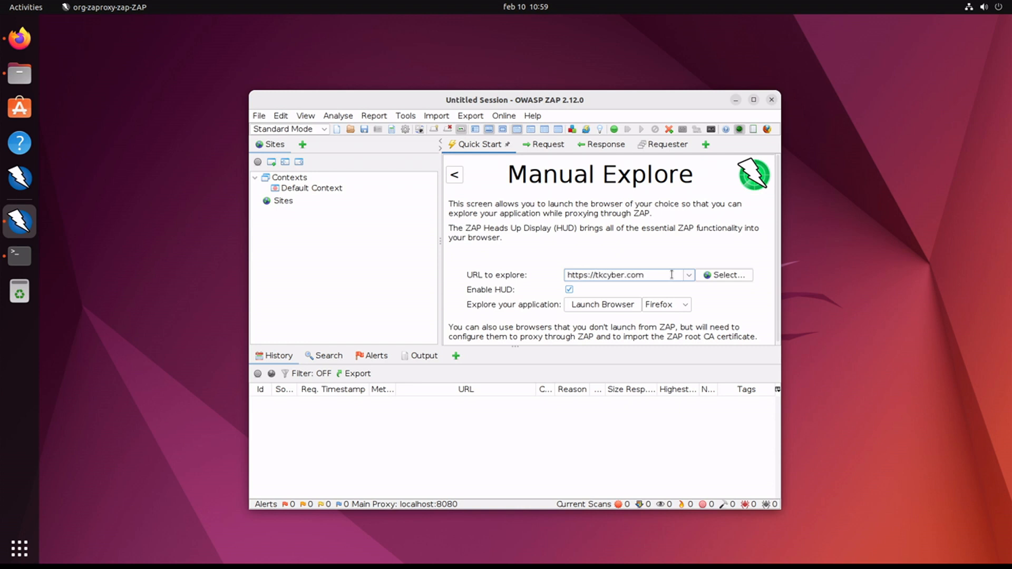
Choose Chrome, try launching the browser, and dismiss the Chrome-not-found warning
click(666, 304)
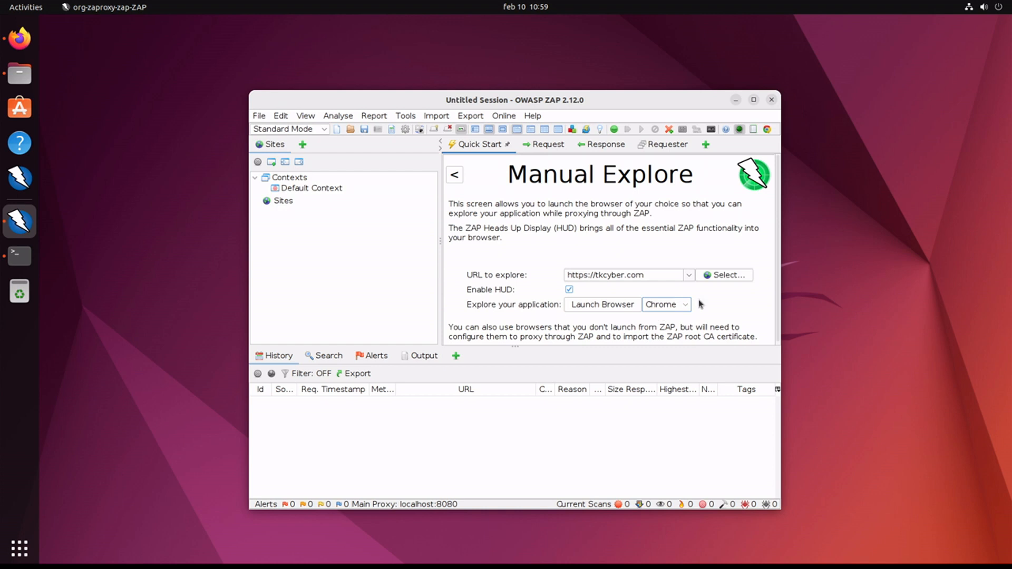
click(602, 304)
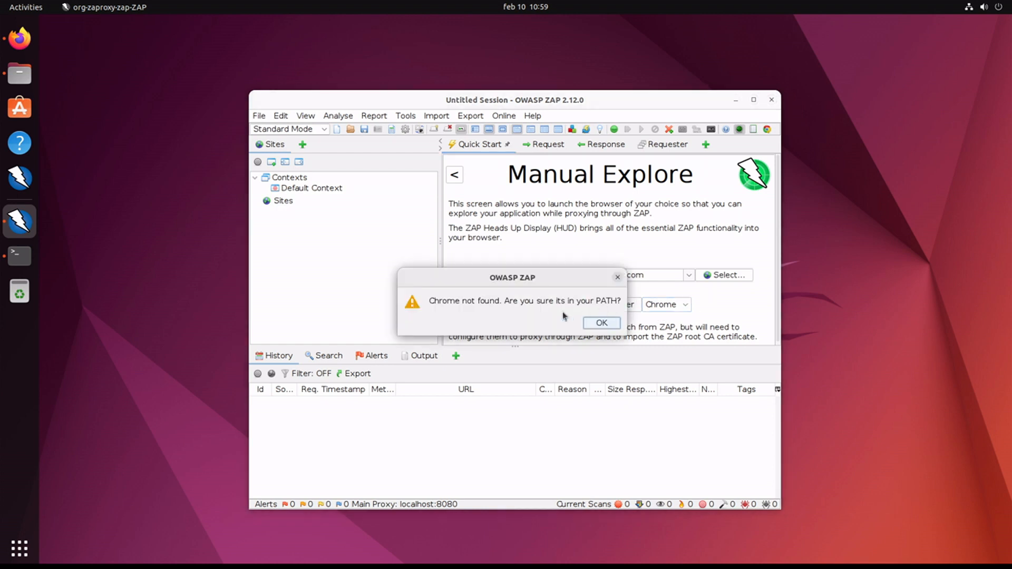
click(600, 322)
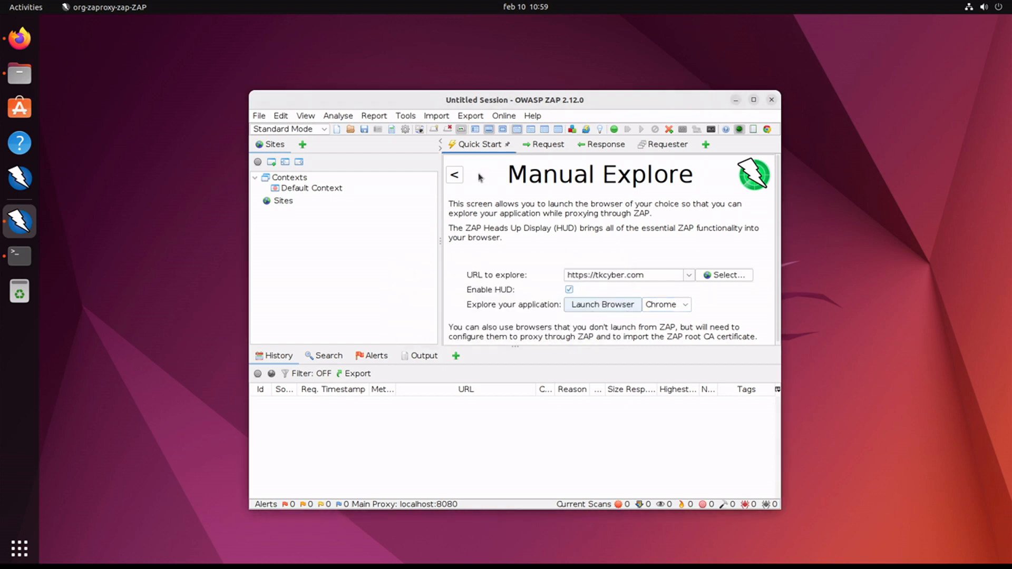
mouse_move(436, 115)
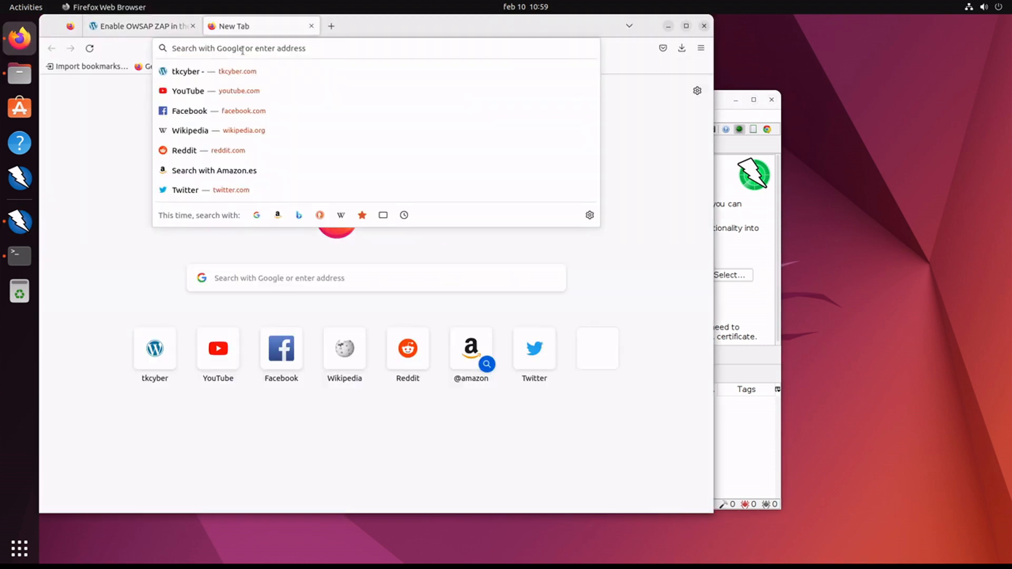
Search 'download chromium', then go from chromium.org to the chromium-latest-linux GitHub repository
text(download)
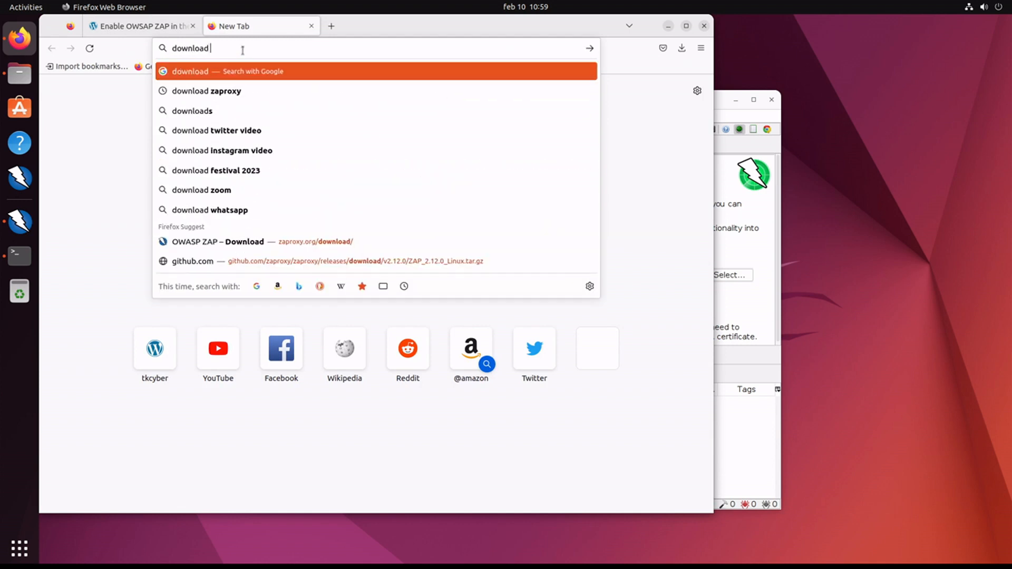
text(chromium)
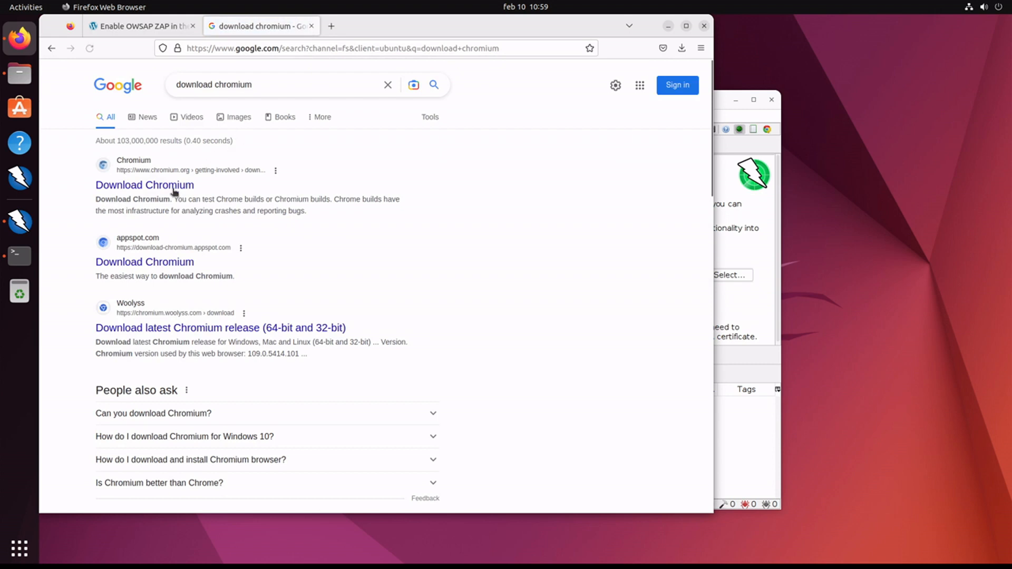
click(144, 186)
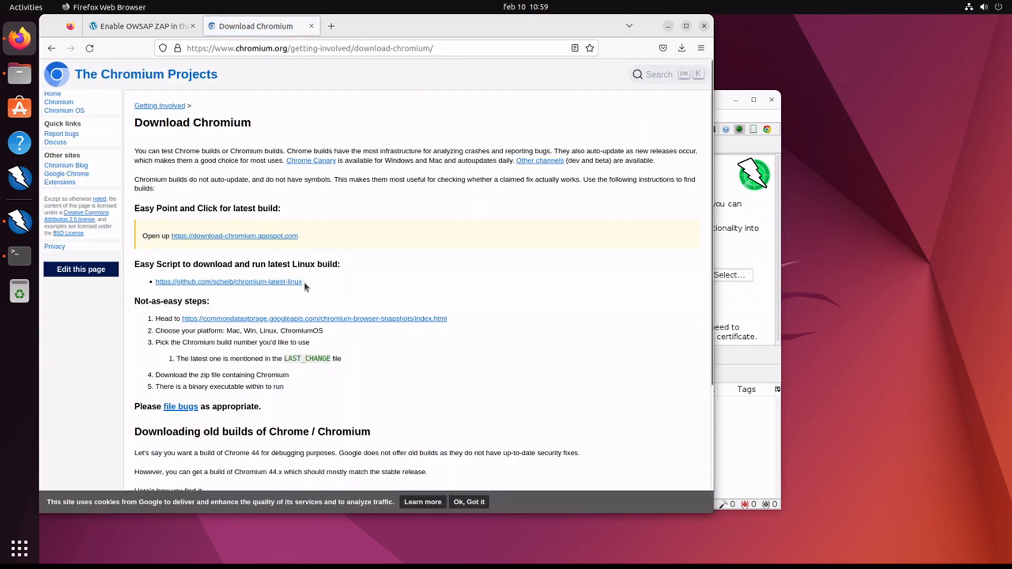
click(228, 282)
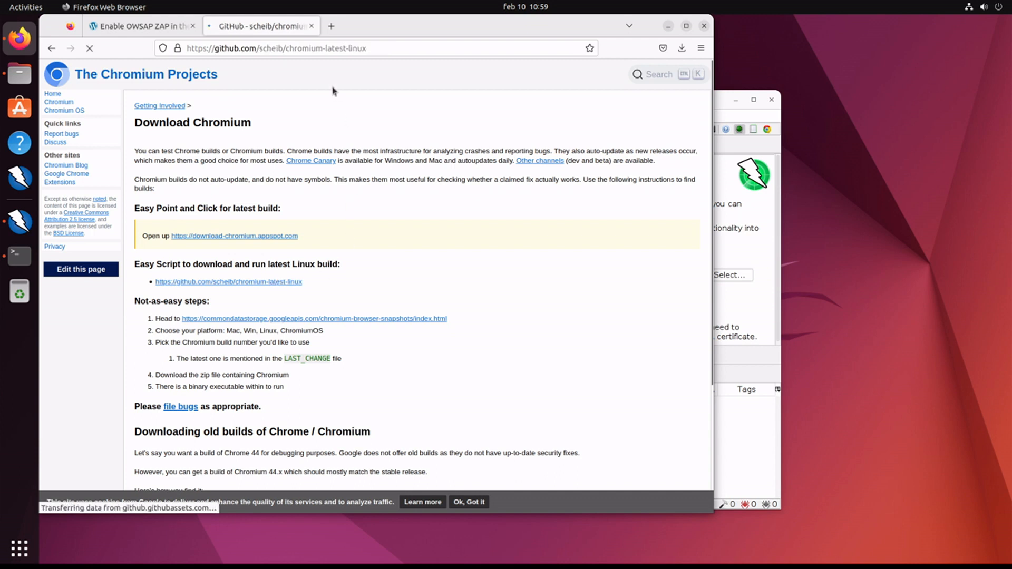
right_click(278, 48)
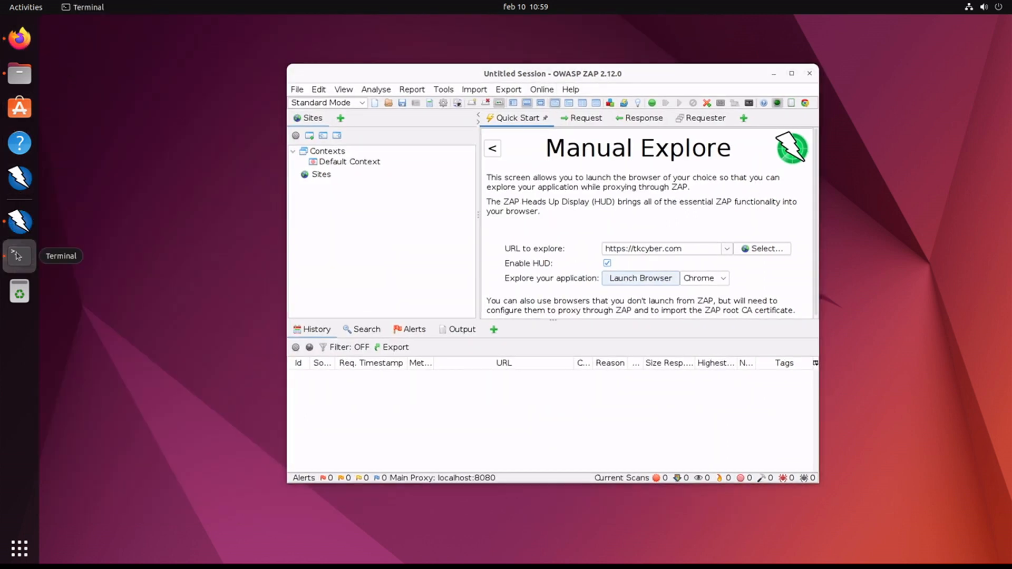
In ~/zaproxy, install git with sudo apt install git and retype the chromium-latest-linux clone
click(19, 256)
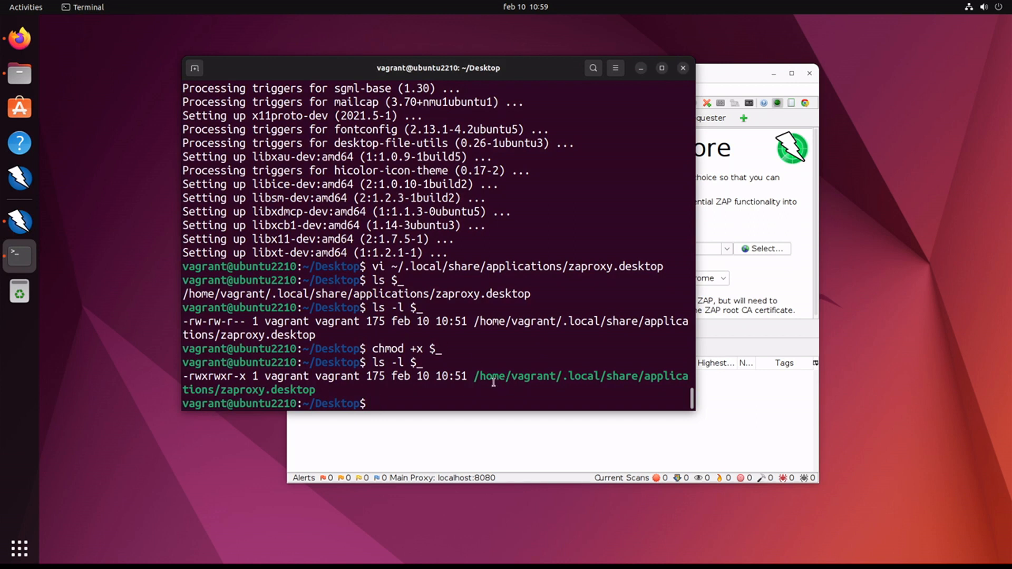
text(cd)
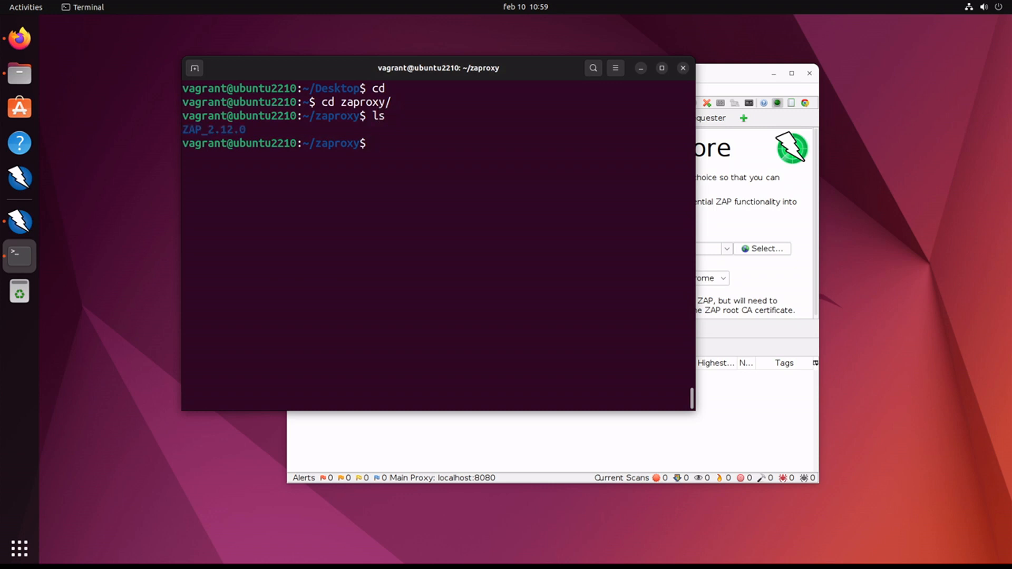
text(git clone https://github.com/scheib/chromium-latest-linux)
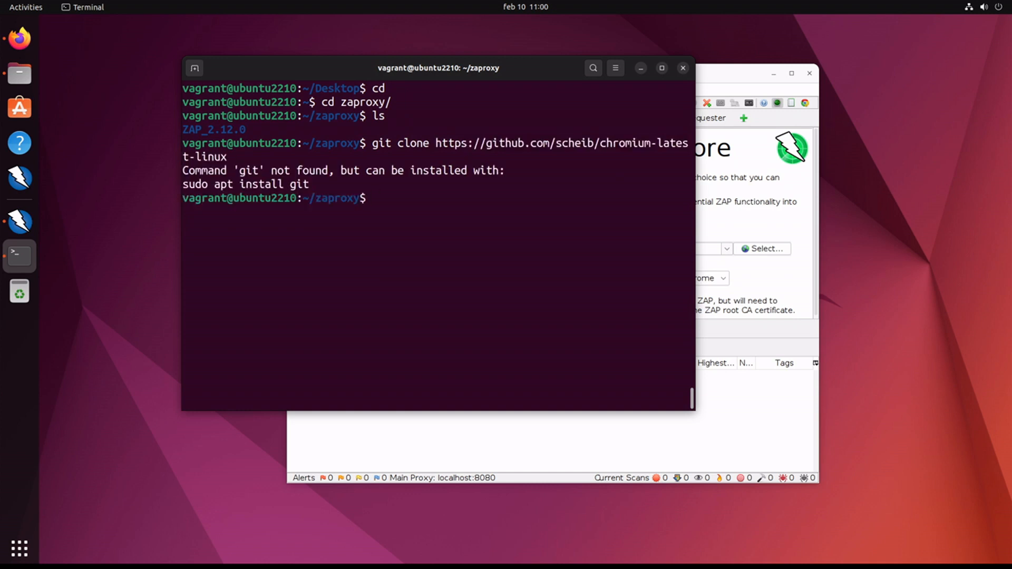
text(sudo apt install)
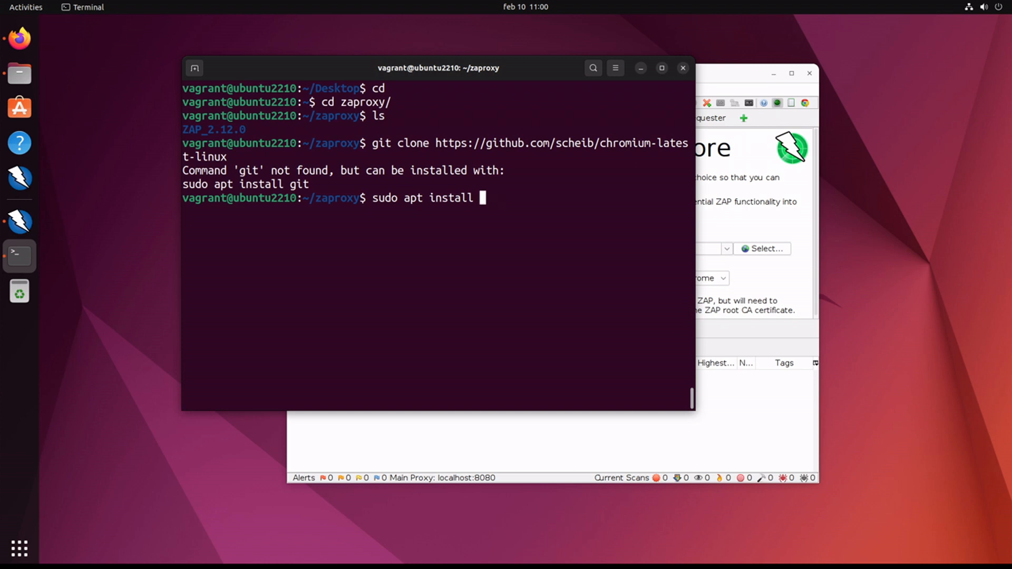
key(Return)
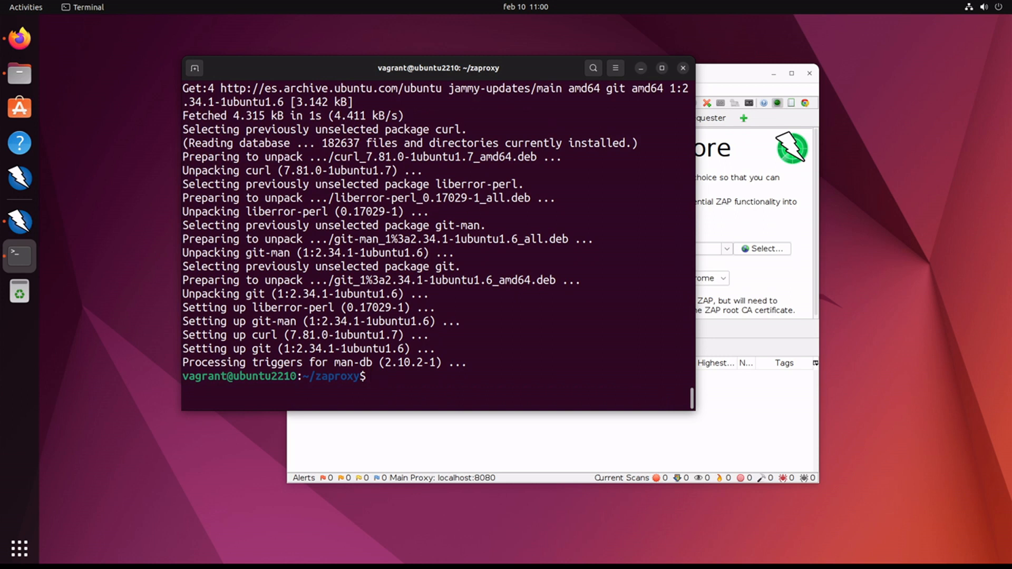
text(git clone https://github.com/scheib/chromium-latest-linux)
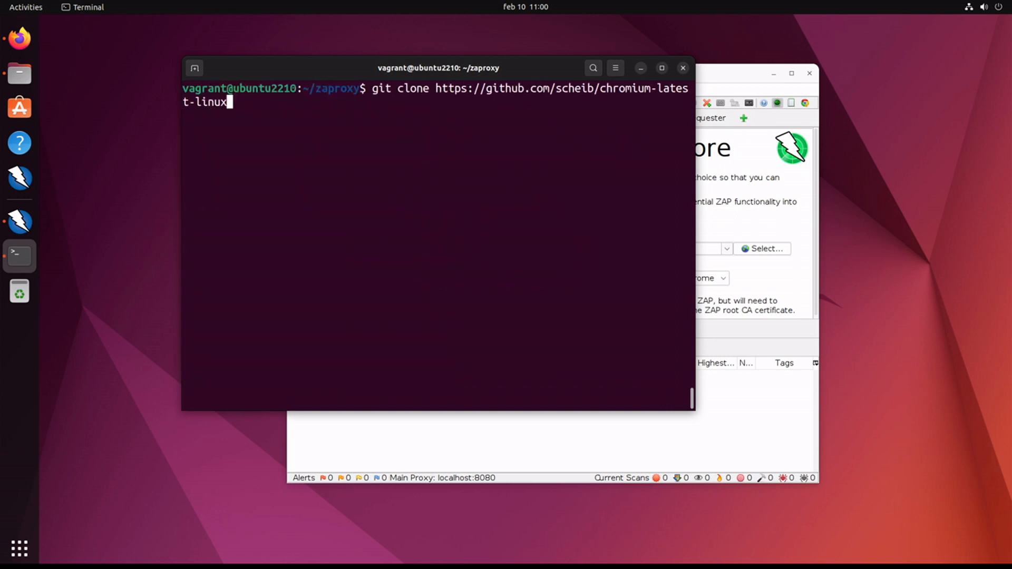
Enter chromium-latest-linux, run ./update.sh to fetch the latest Chromium, and list the files
text(cd chromium-latest-linux/)
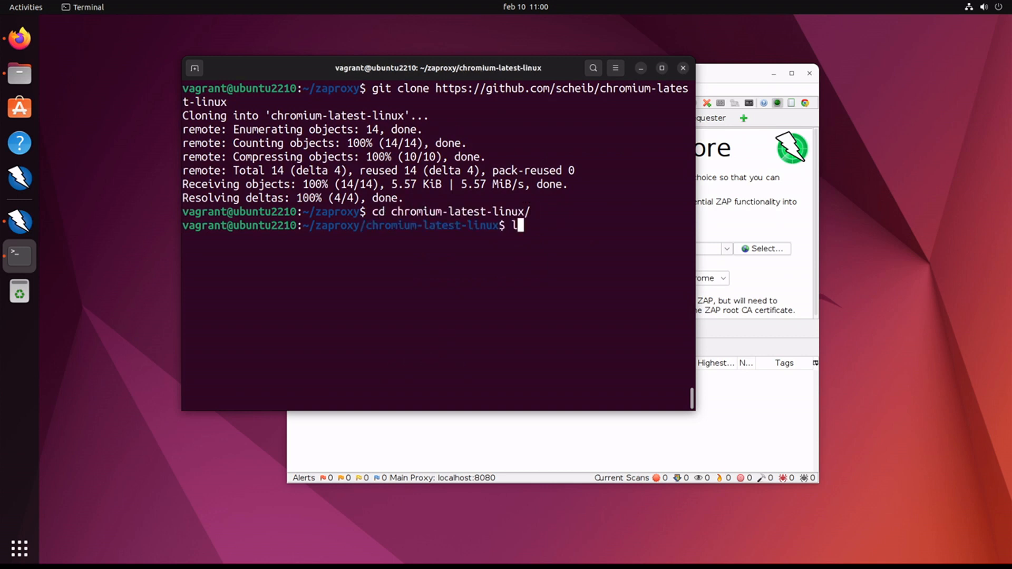
key(Return)
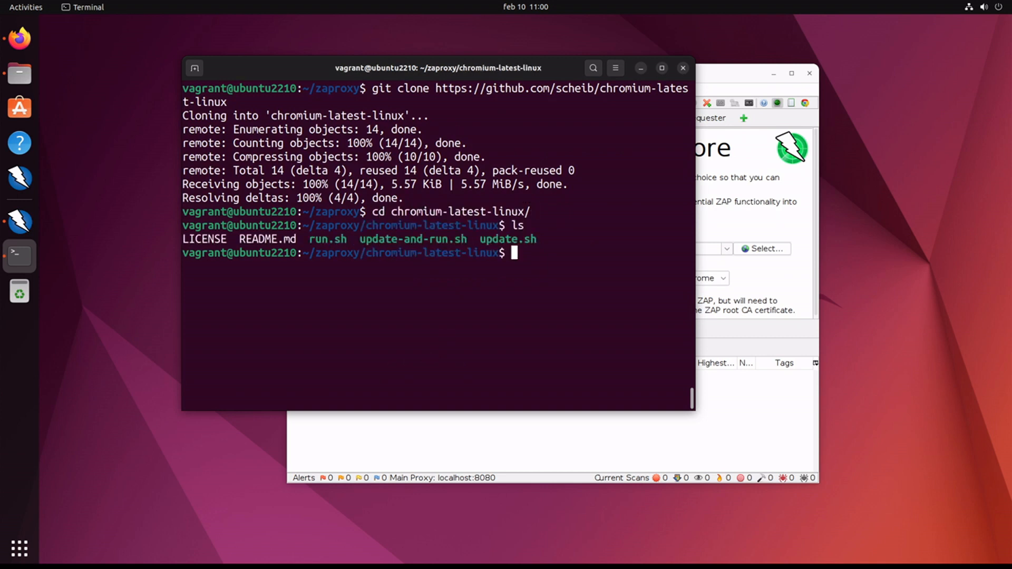
text(./update.sh)
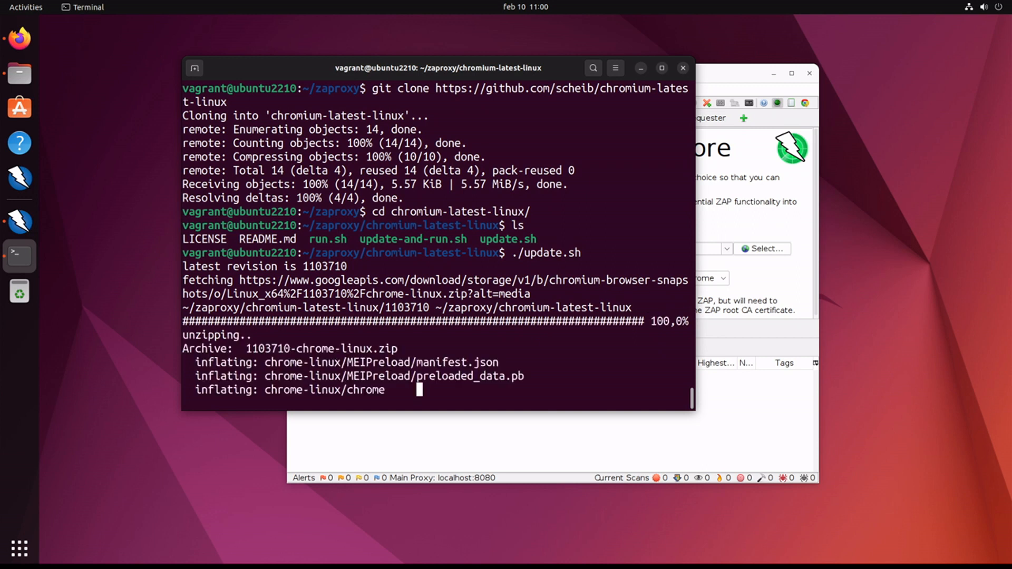
mouse_move(481, 257)
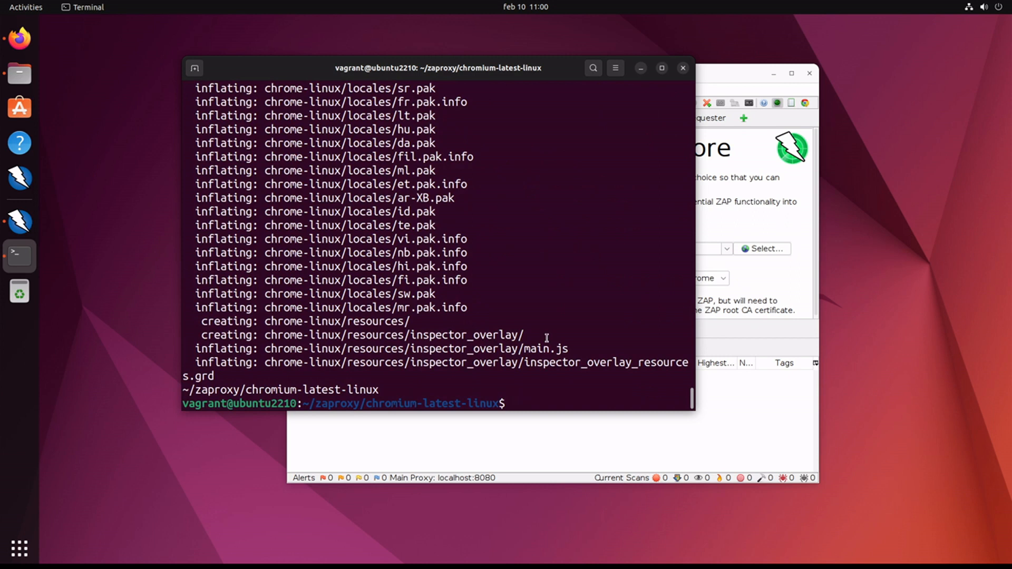
text(ls)
text(./run.sh)
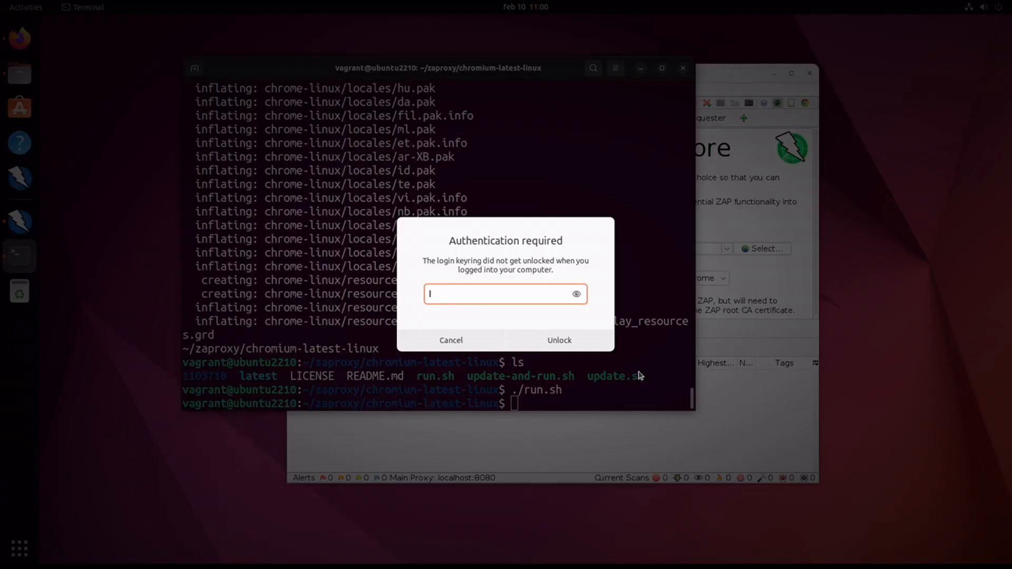
mouse_move(451, 340)
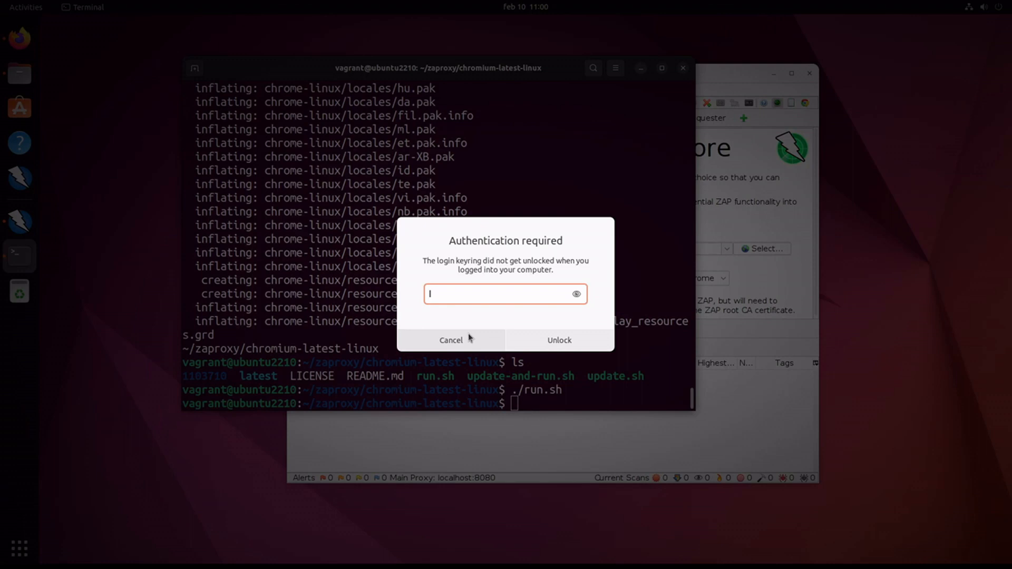
Cancel the keyring authentication prompt and run pwd to show /home/vagrant/zaproxy/chromium-latest-linux
click(451, 340)
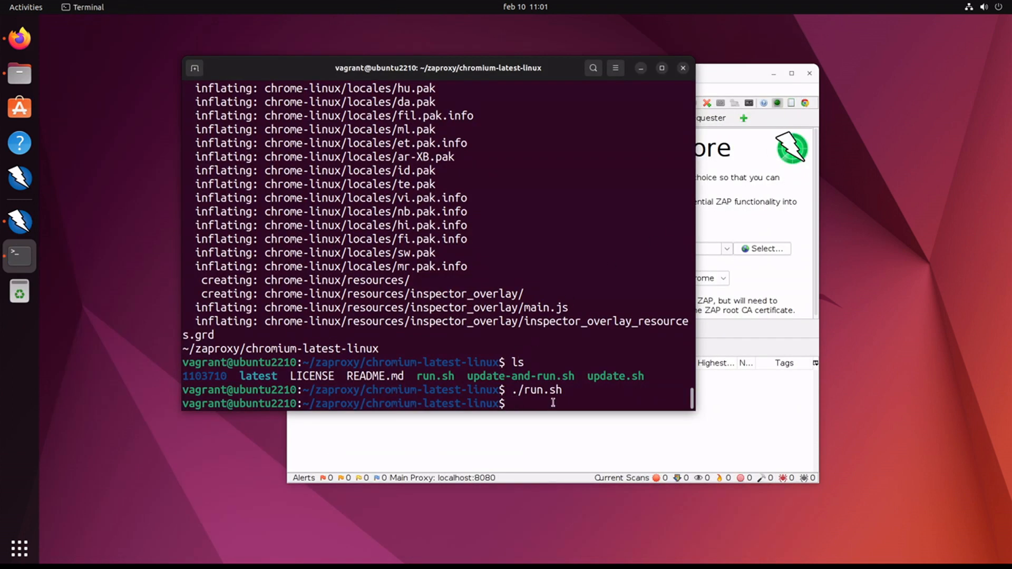
text(pwd)
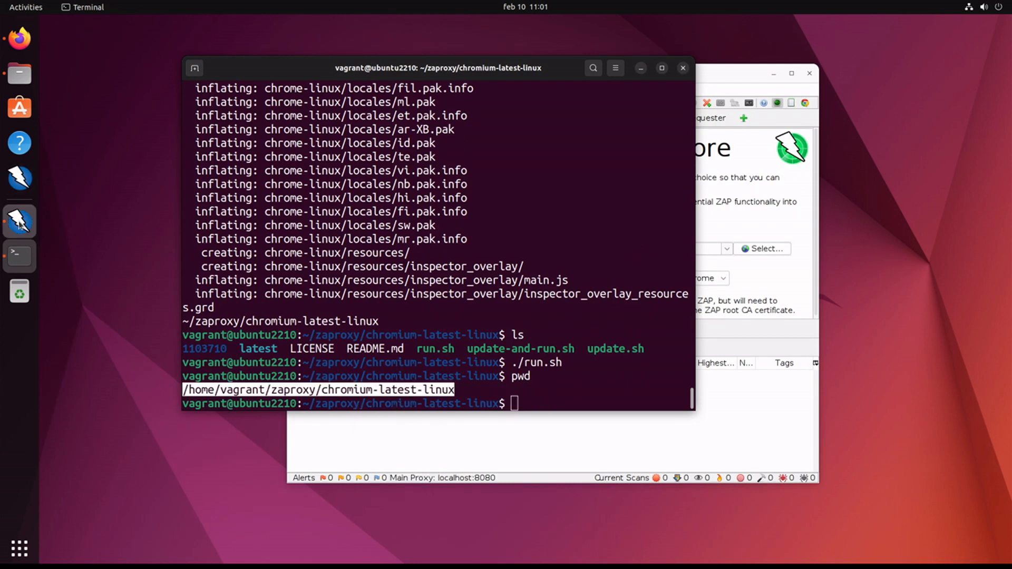
click(443, 89)
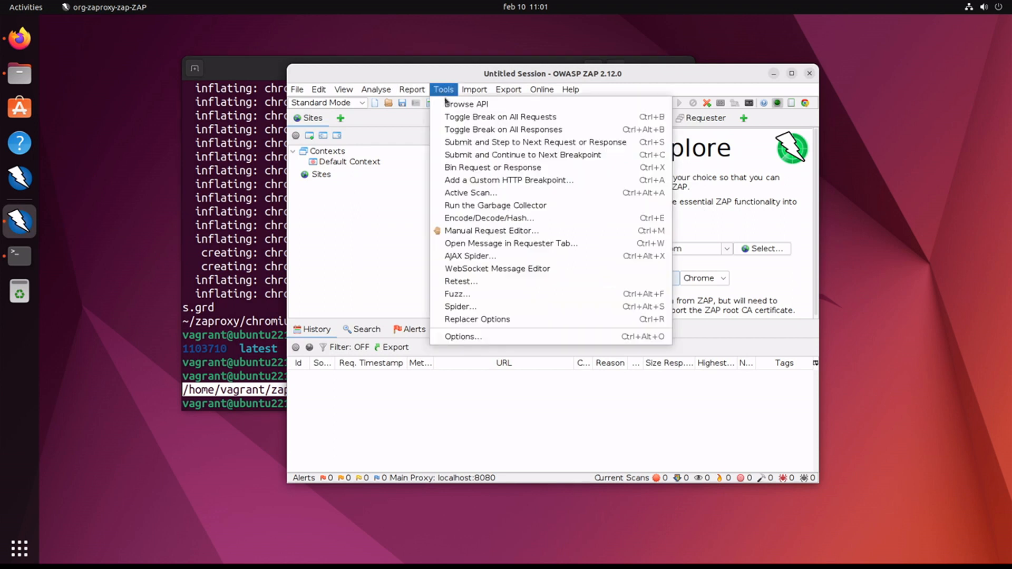
In Options > Selenium, set the Chrome binary to /home/vagrant/zaproxy/chromium-latest-linux/run.sh
click(463, 336)
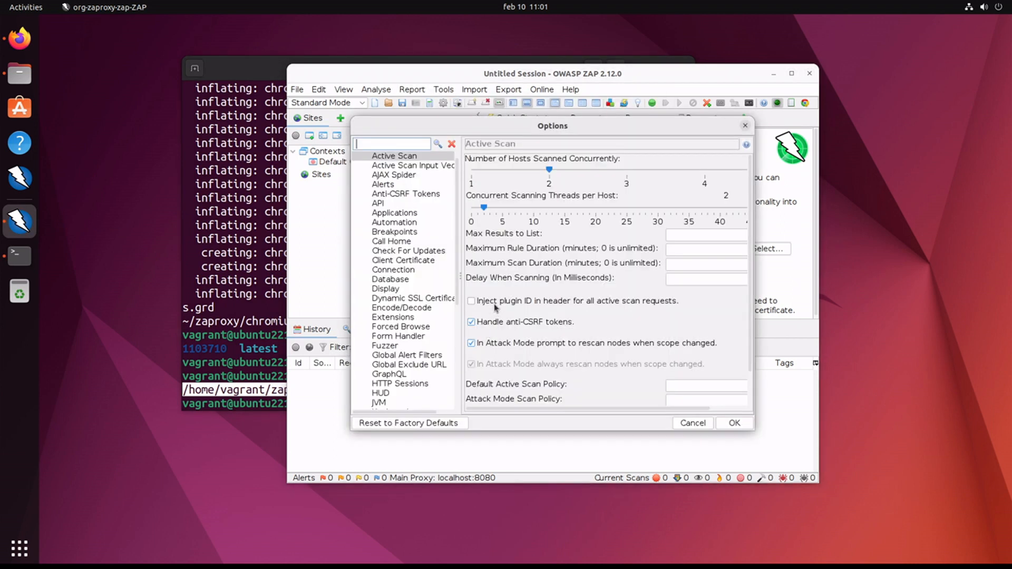
scroll(down, 3)
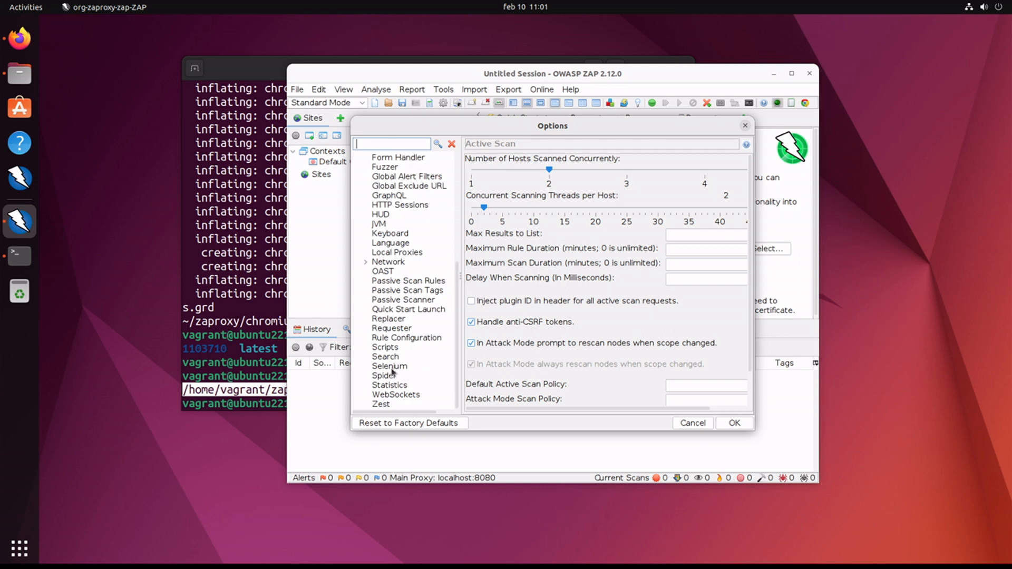
click(389, 366)
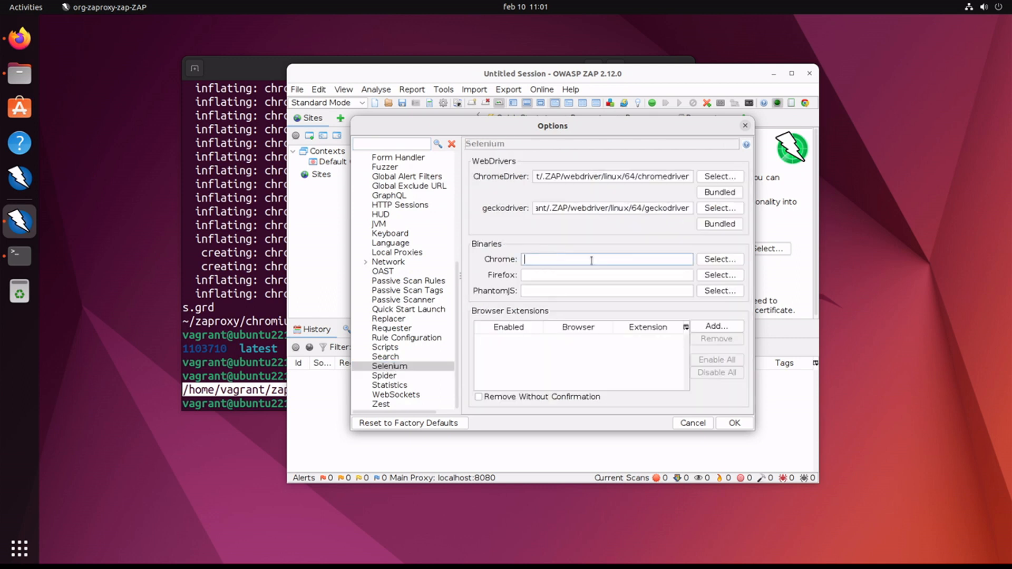
click(718, 259)
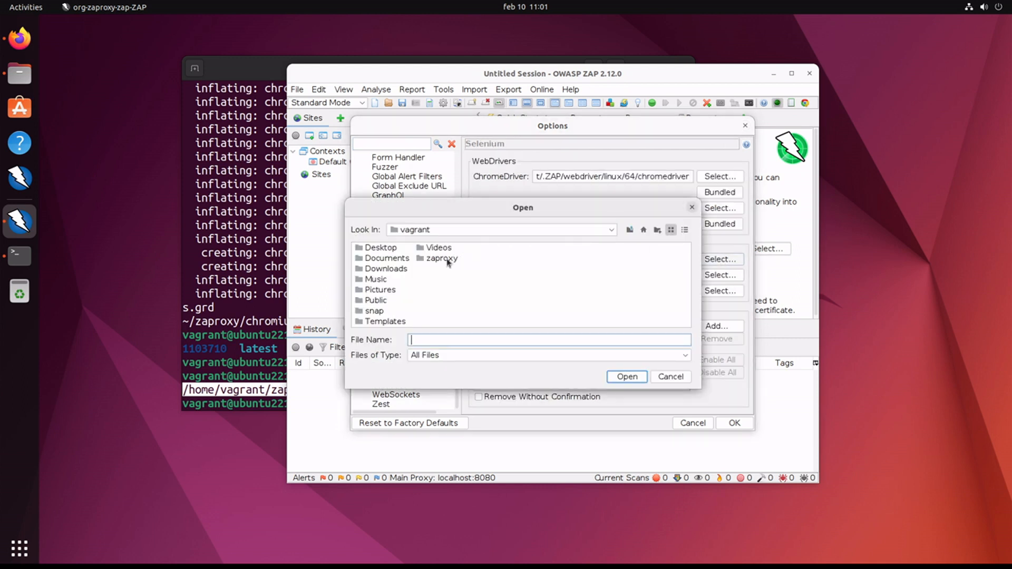
double_click(441, 259)
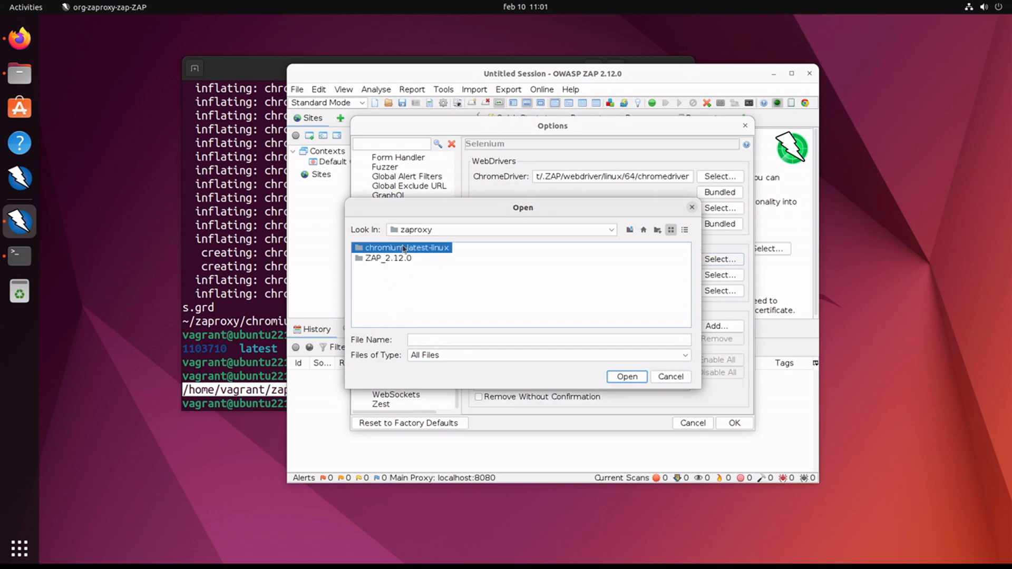
double_click(408, 247)
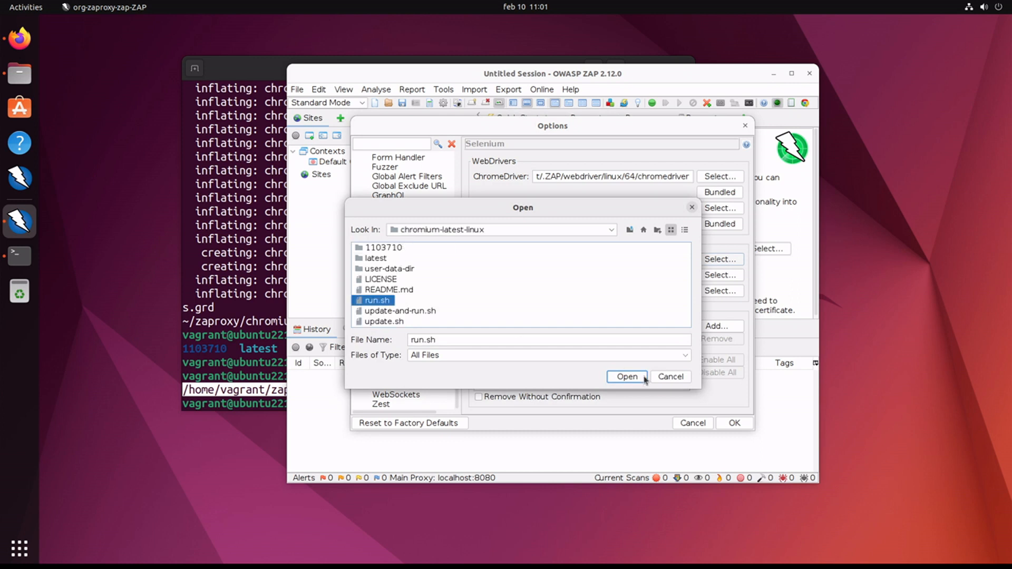
click(625, 376)
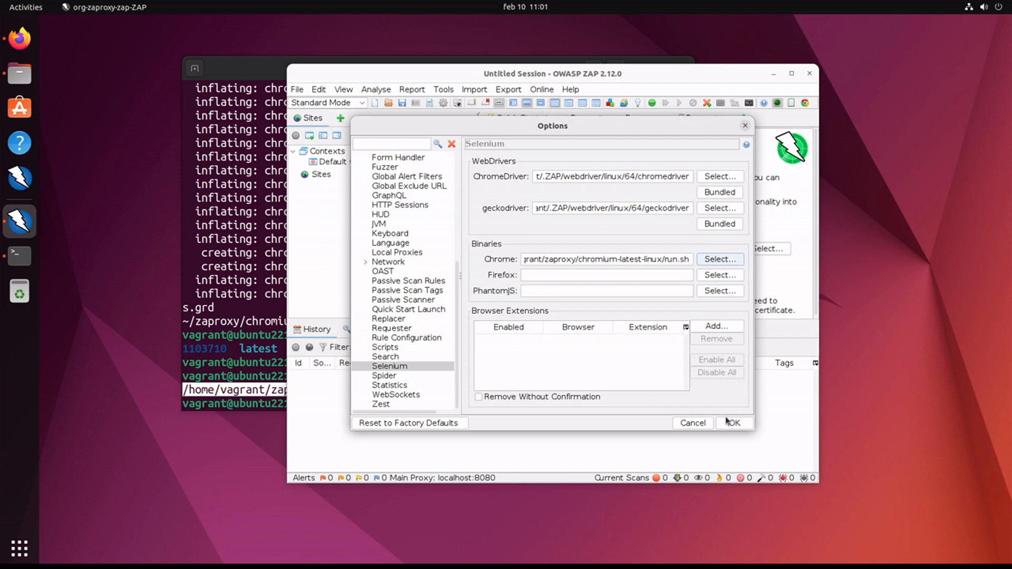
Save the Options and launch Chrome from Manual Explore, opening Chromium despite the warning
click(733, 422)
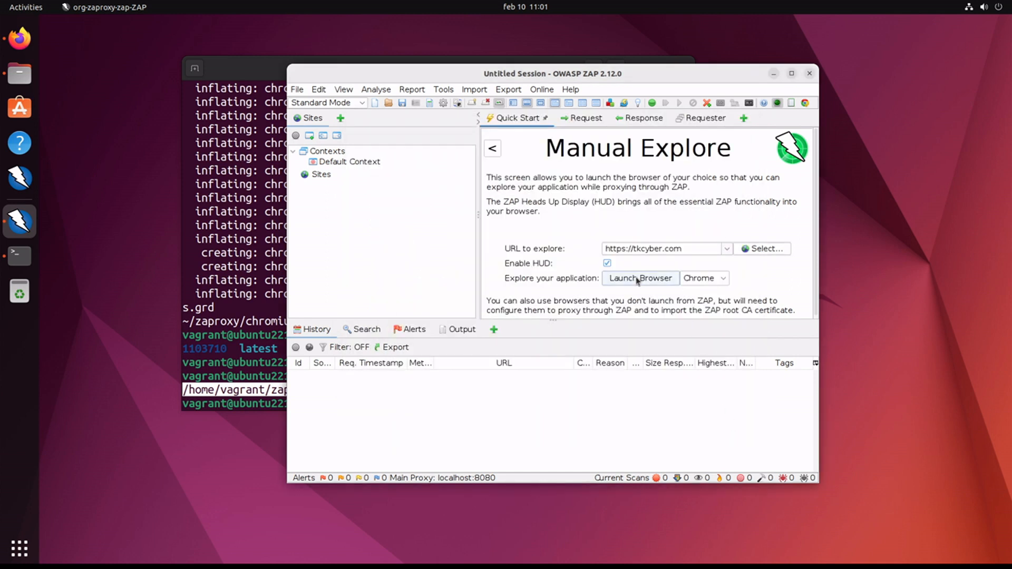
click(639, 278)
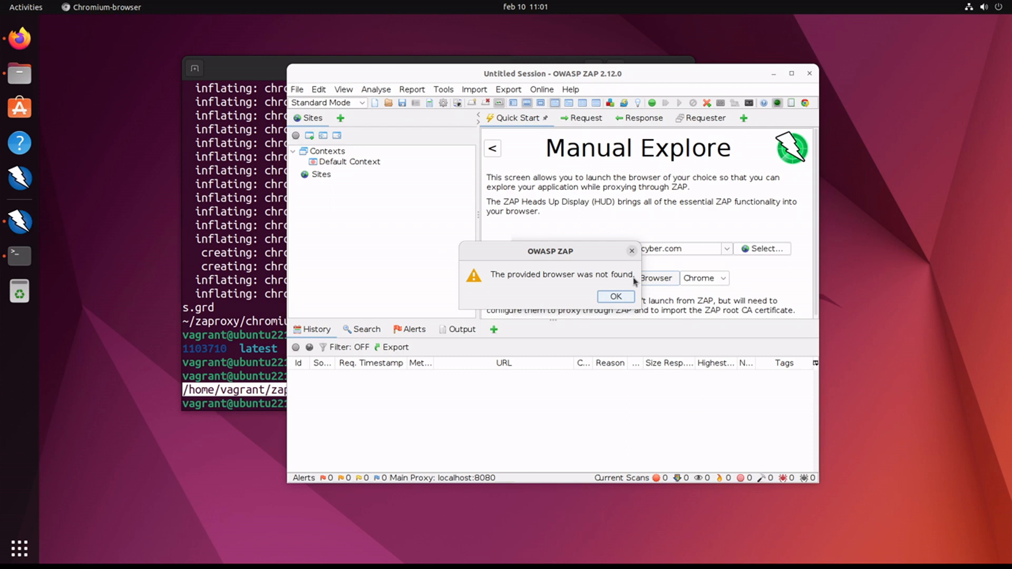
click(614, 296)
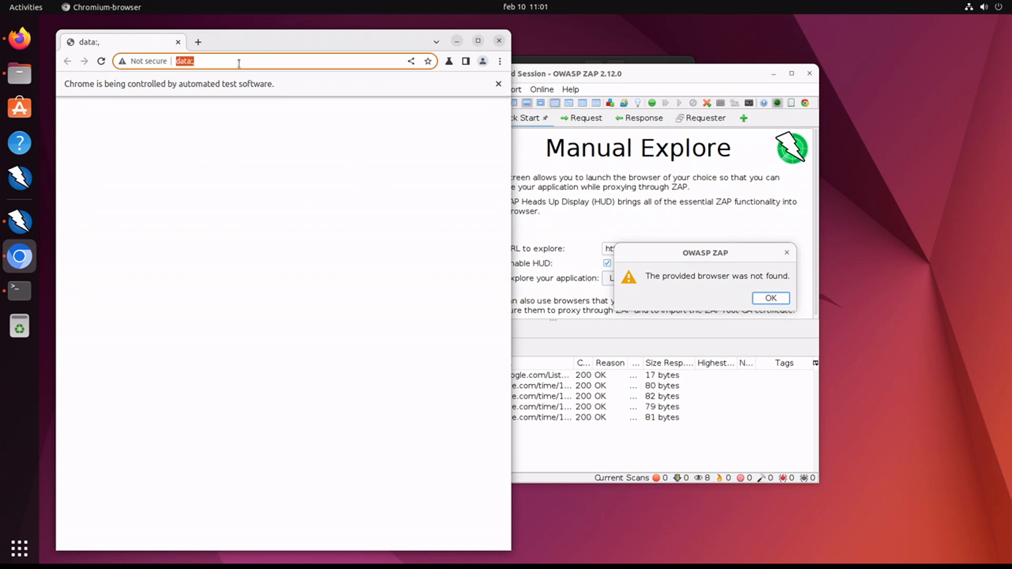
text(www.goog)
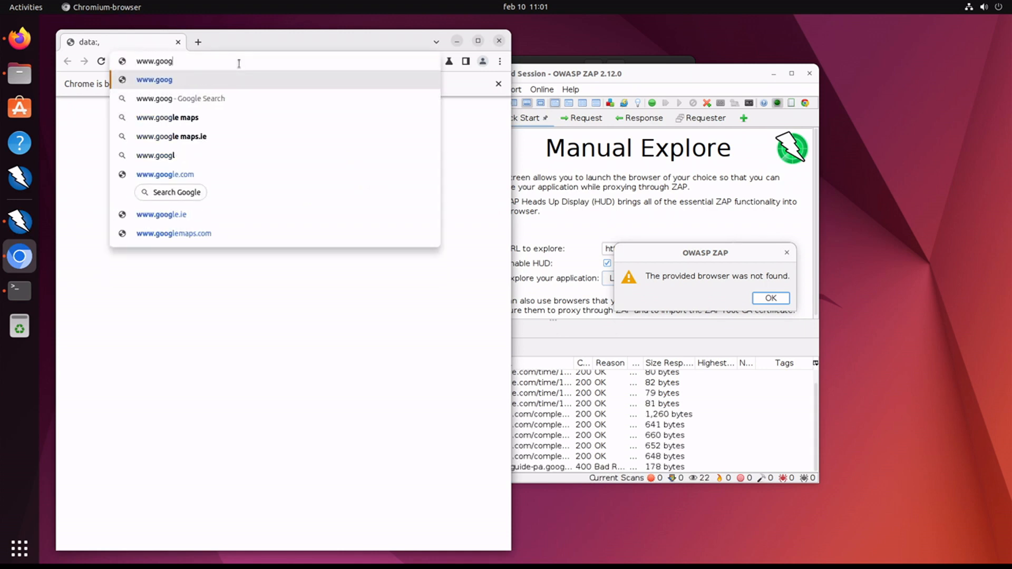
click(164, 174)
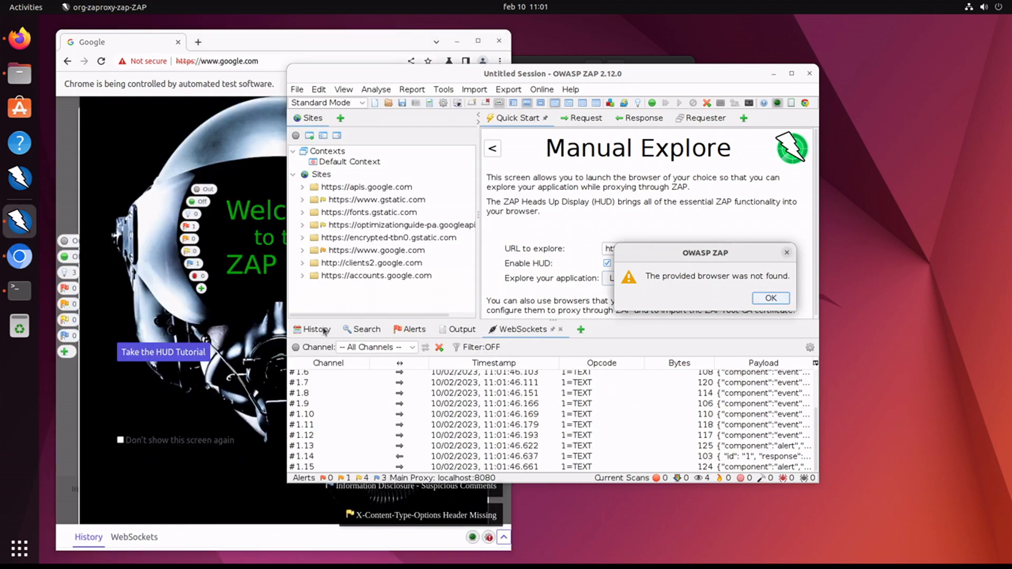
click(769, 297)
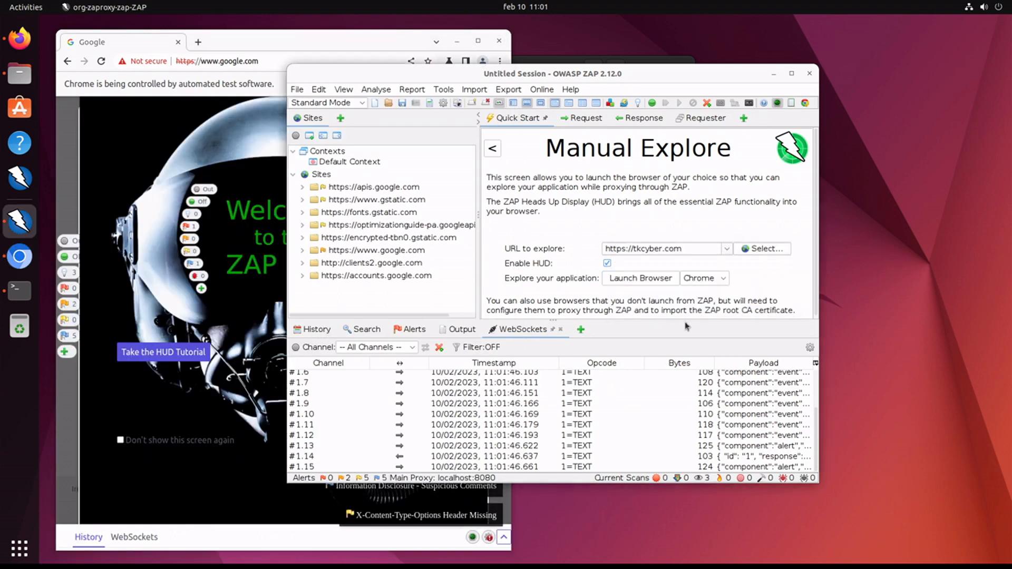
click(316, 329)
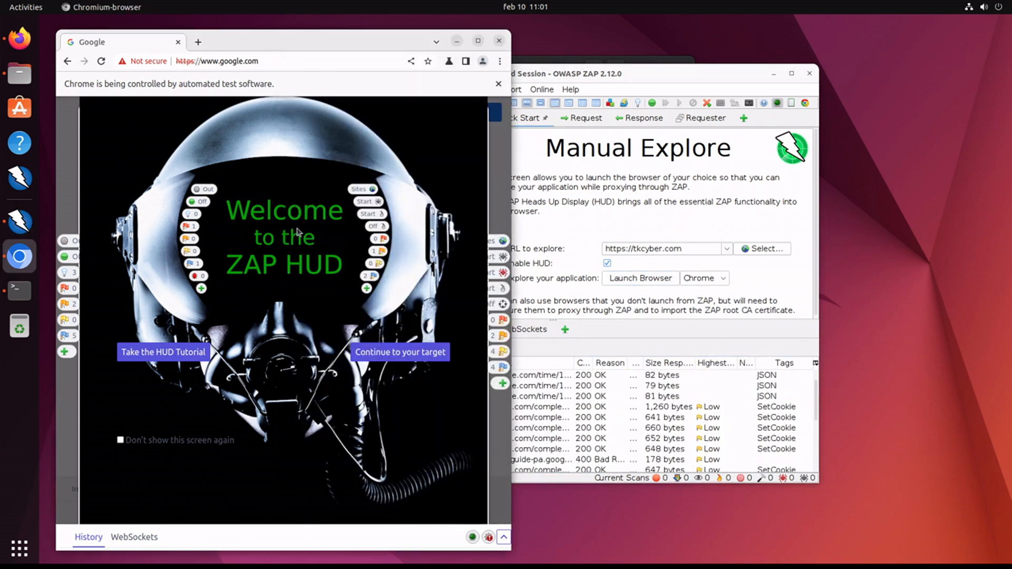
mouse_move(325, 57)
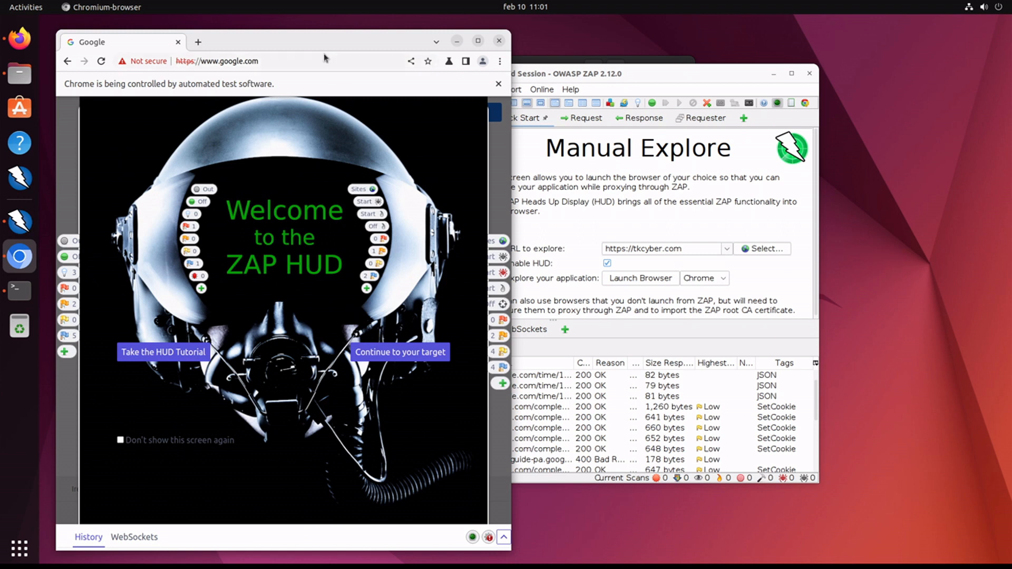
mouse_move(216, 46)
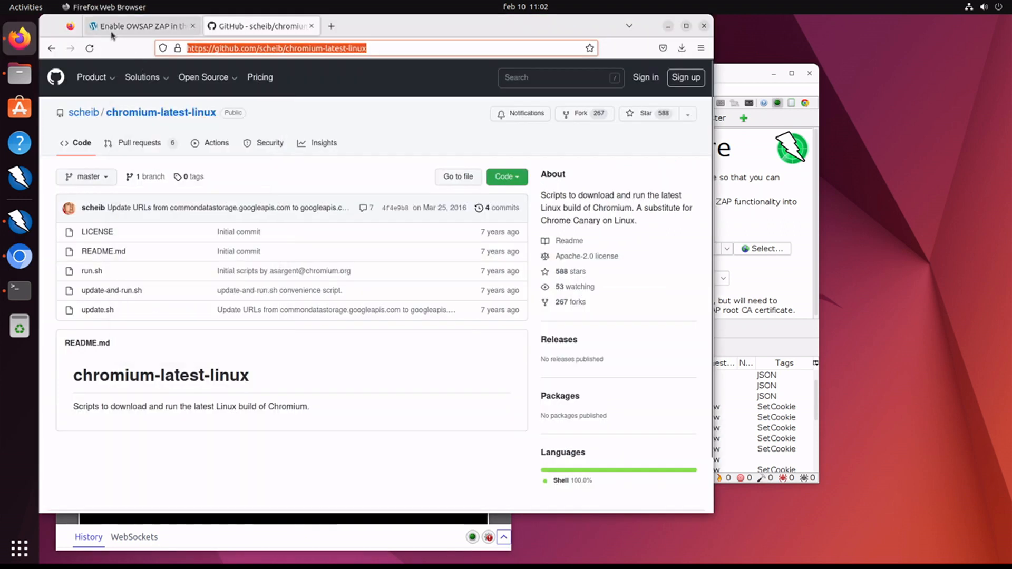
Scroll the tkcyber post down to the 'Launching Chromium via ZAProxy' section
click(139, 26)
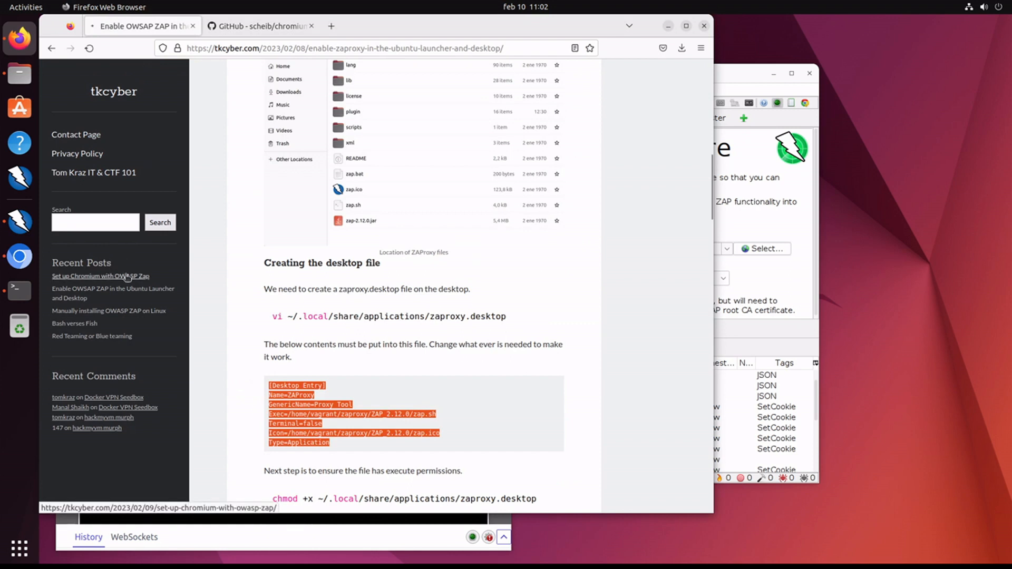
click(101, 276)
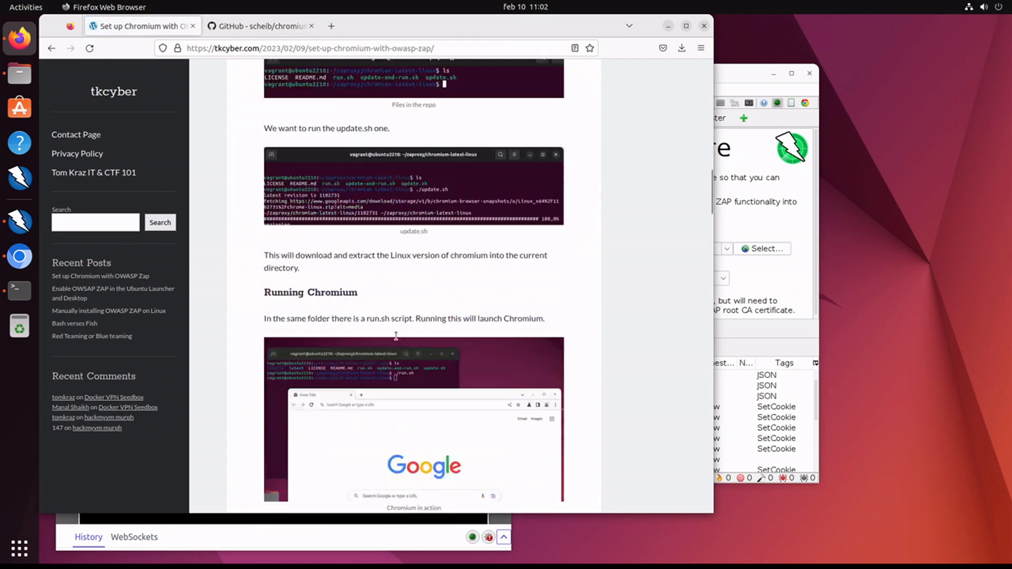
scroll(down, 3)
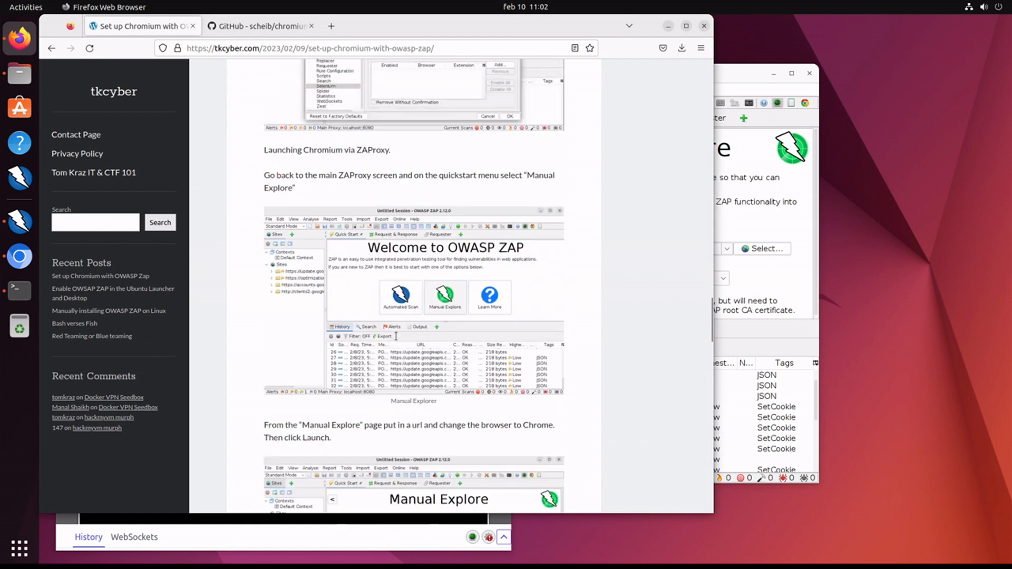
scroll(down, 3)
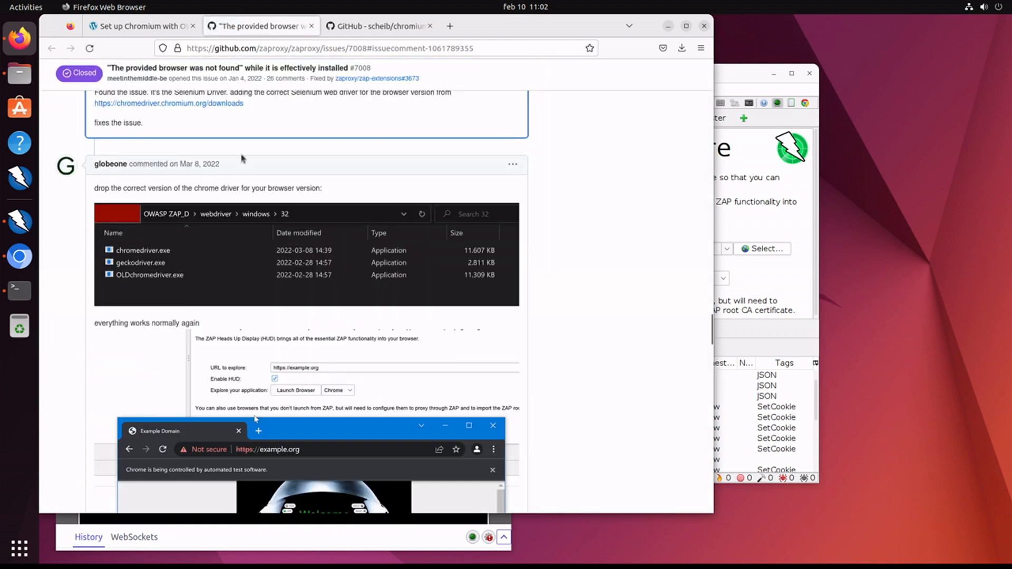
From the GitHub issue's 'Found the issue' comment, open chromedriver.chromium.org/downloads
scroll(up, 3)
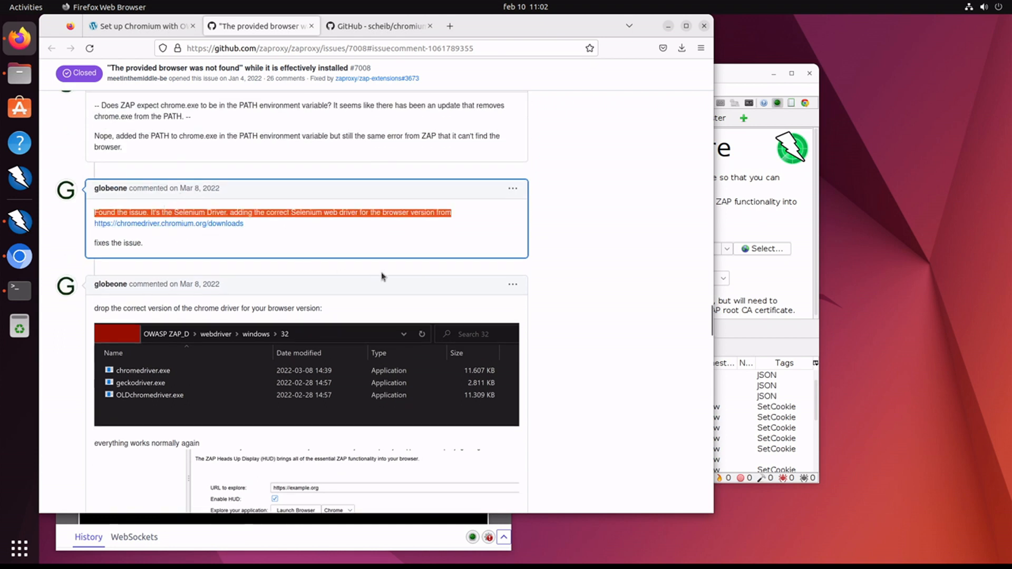
mouse_move(271, 237)
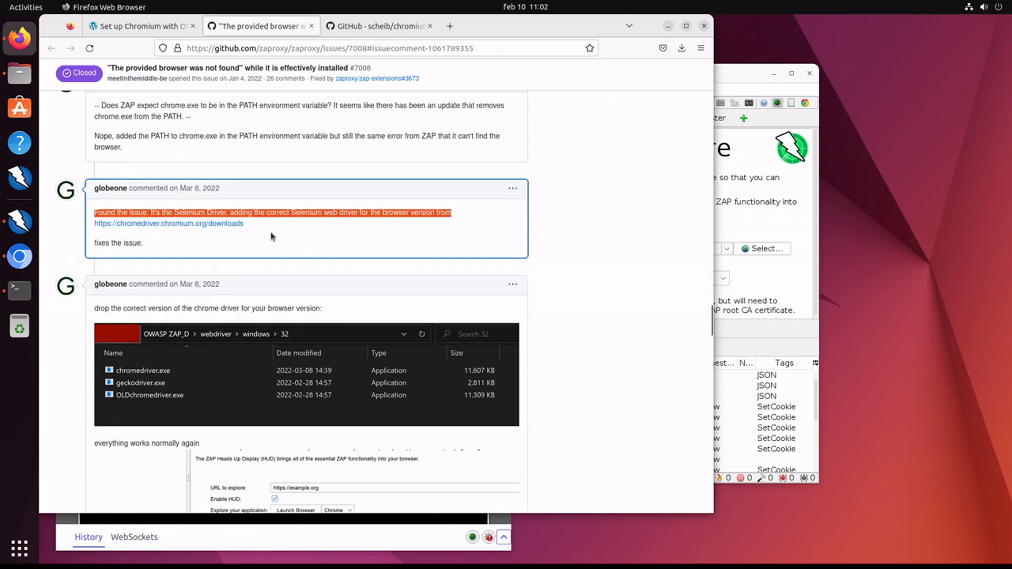
mouse_move(213, 227)
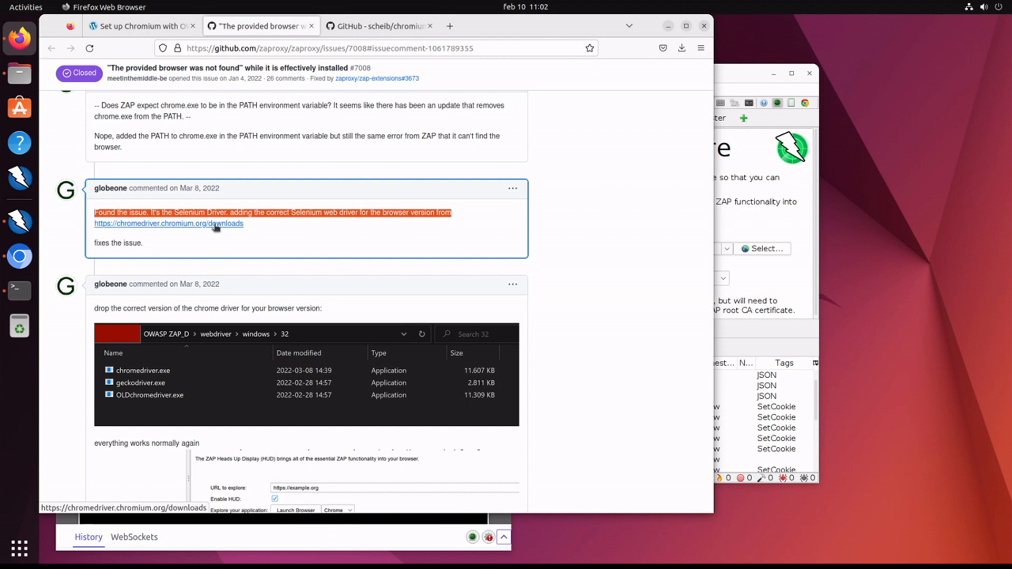
click(168, 224)
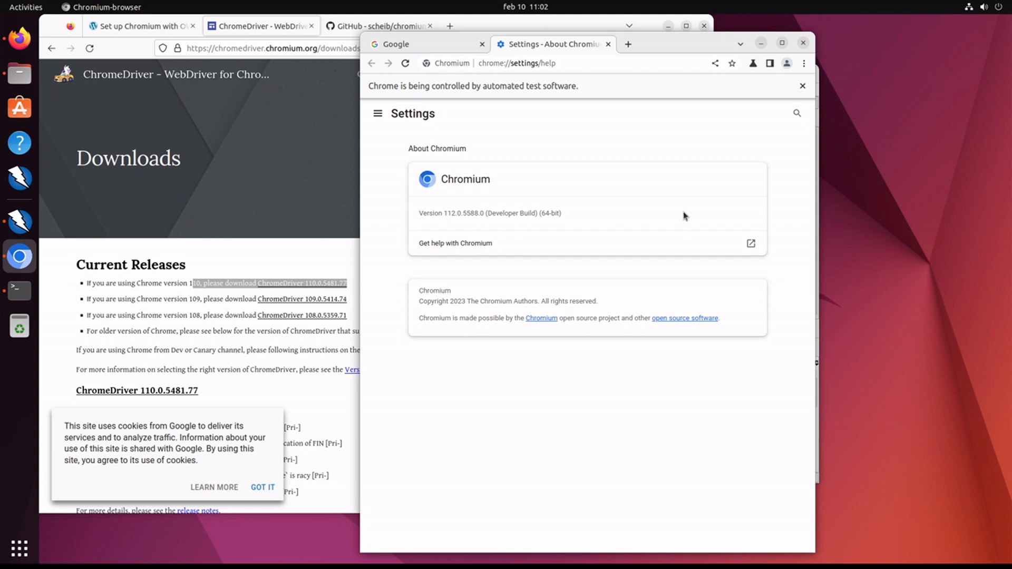
mouse_move(256, 288)
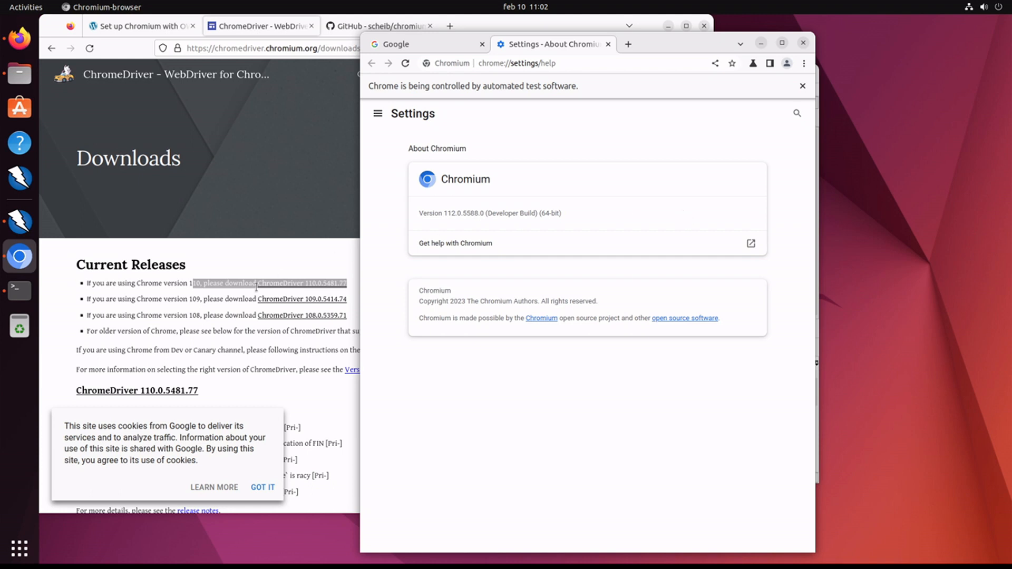
mouse_move(248, 295)
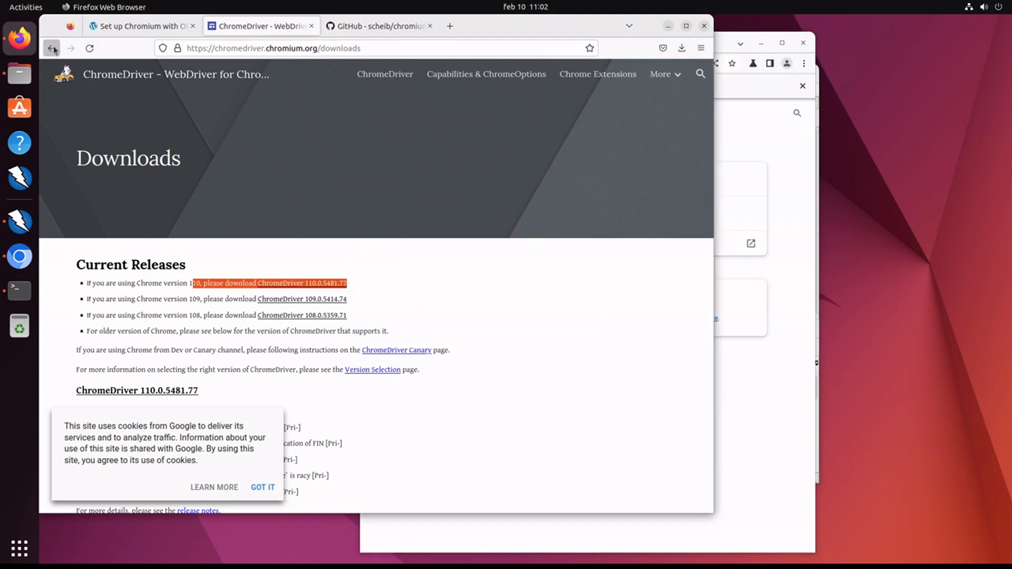
Cycle back through the browser-not-found issue and tkcyber guide to the chromium-latest-linux repository
click(52, 49)
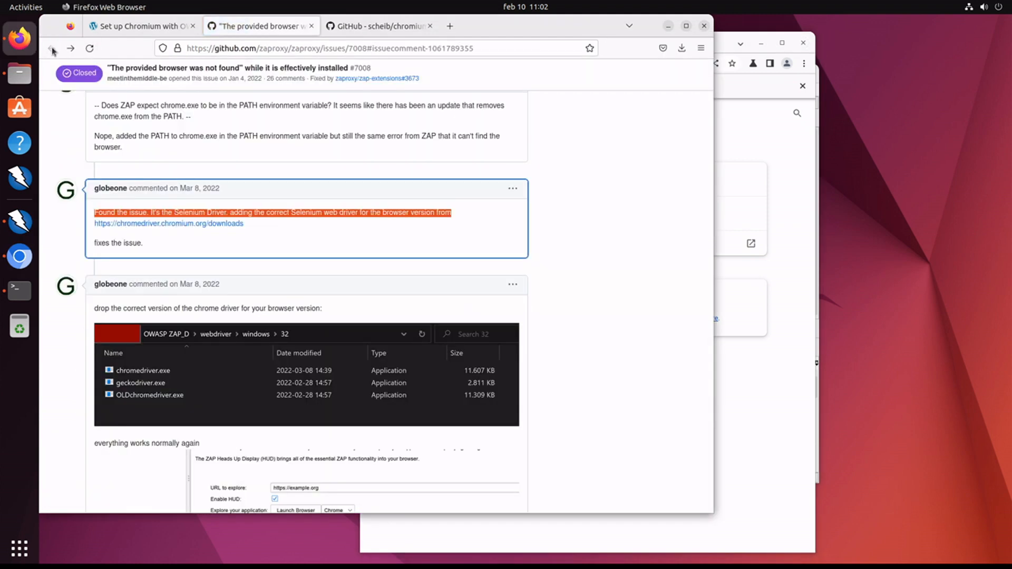
click(142, 26)
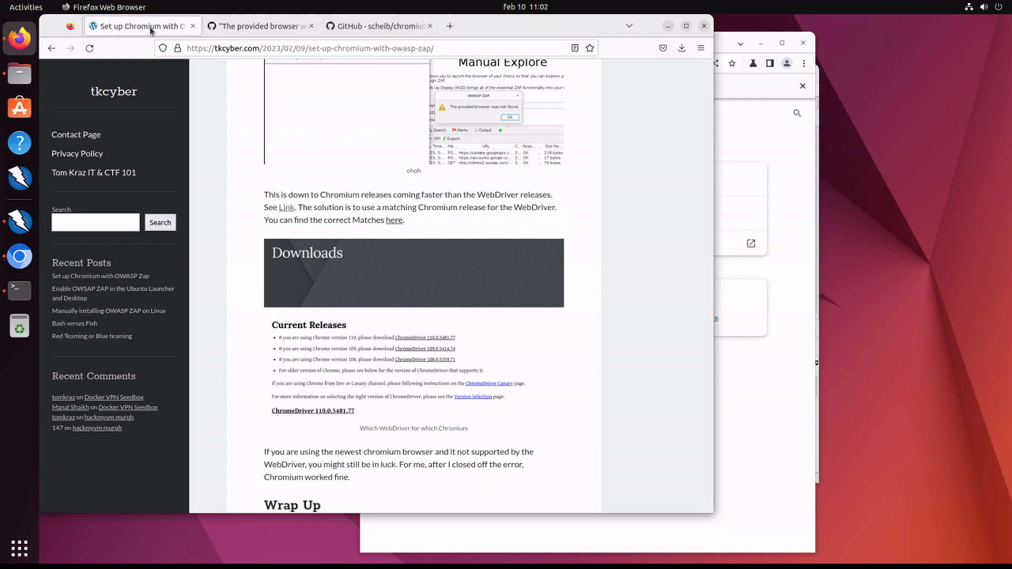
click(260, 26)
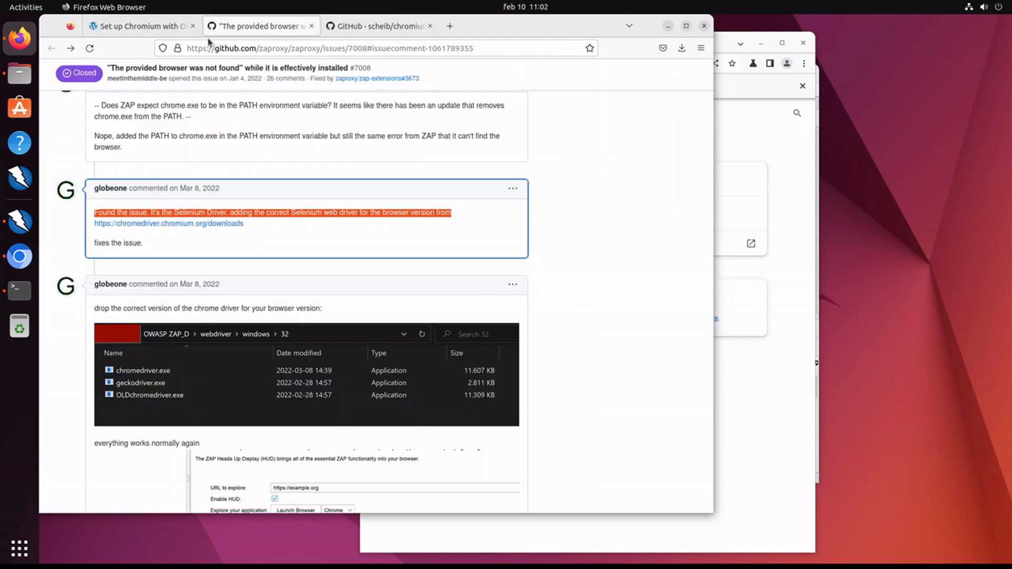
click(377, 26)
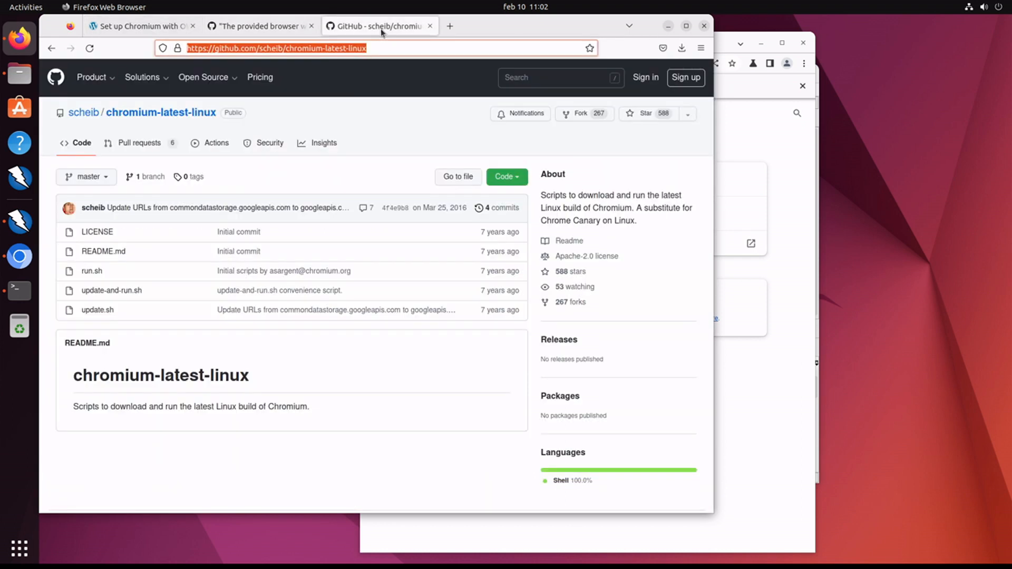
Read 'Downloading old builds' on the Download Chromium page, then bring Chromium's version 112 About page forward
click(52, 48)
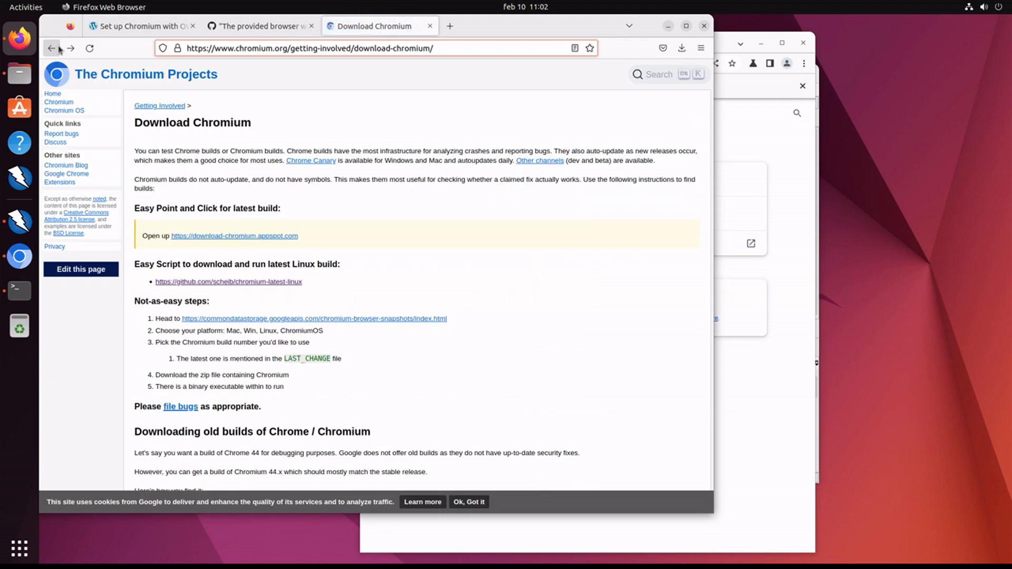
scroll(down, 3)
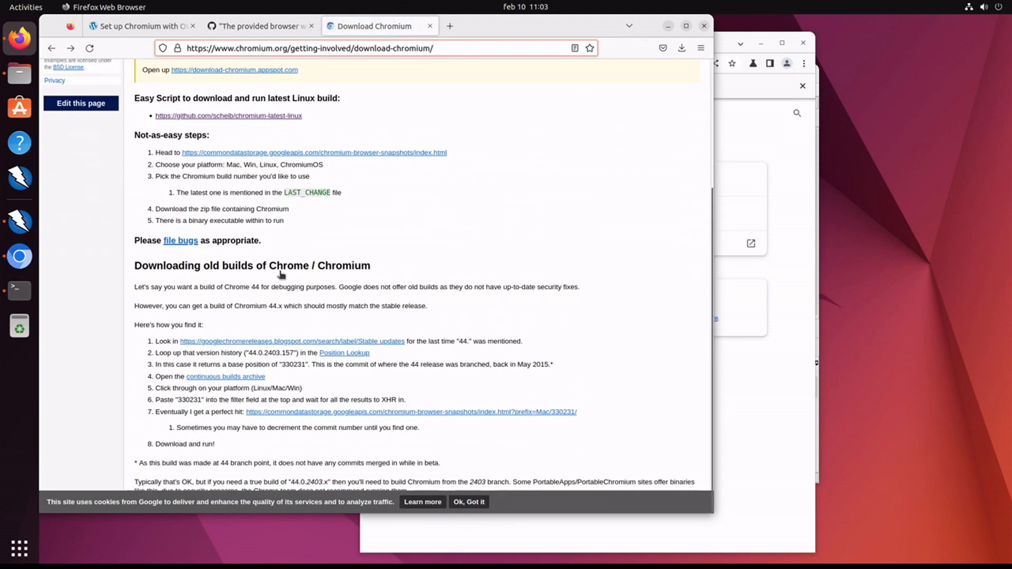
mouse_move(278, 343)
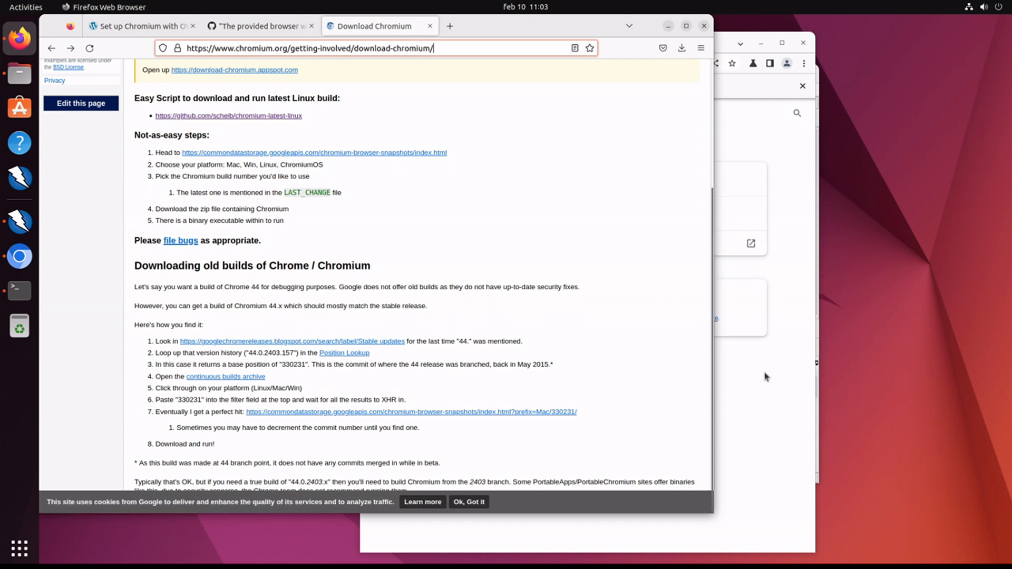
click(665, 43)
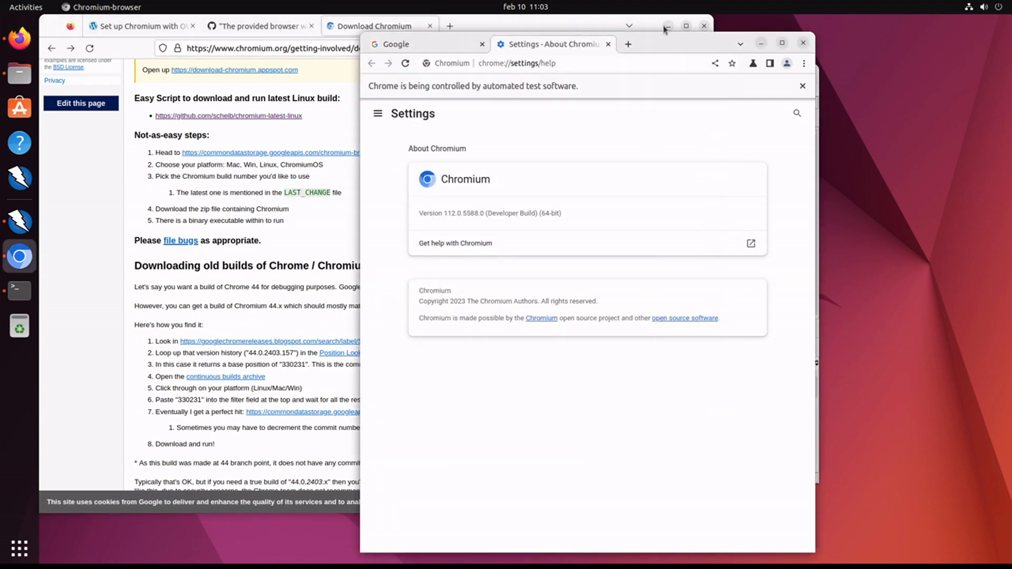
Minimise Firefox and load yahoo in Chromium so ZAP captures its requests
click(668, 25)
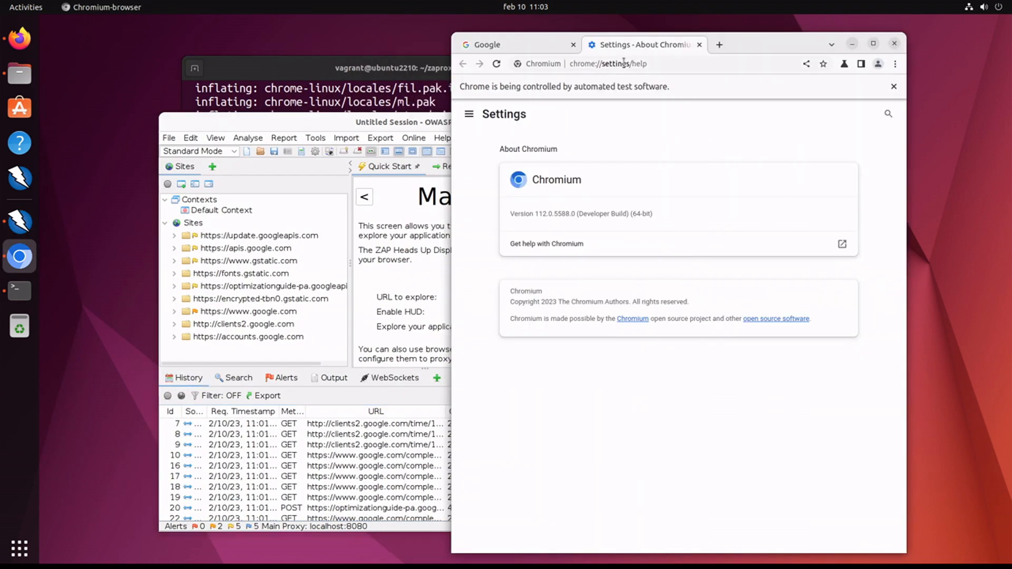
click(606, 63)
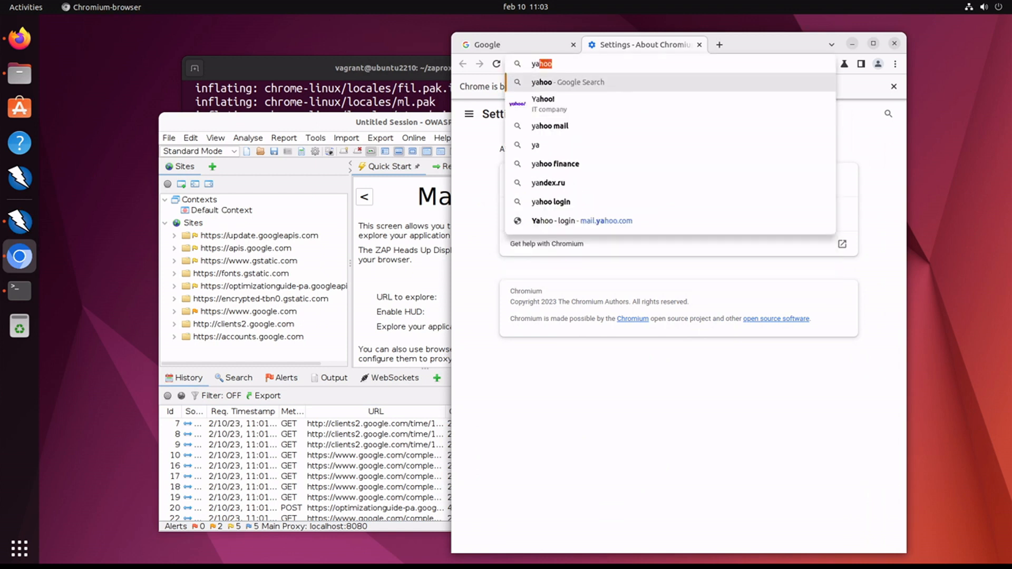
key(Return)
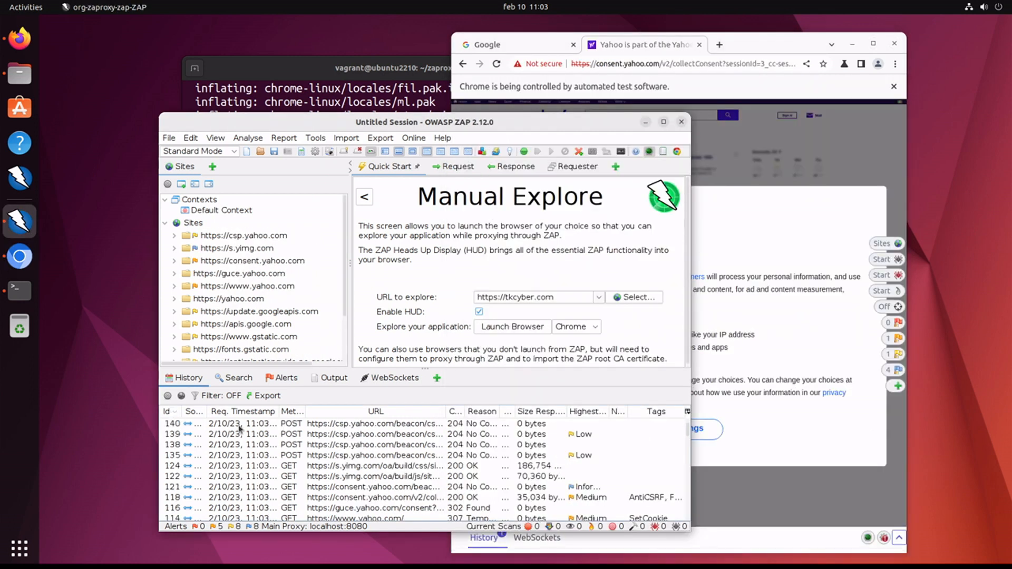
Inspect the latest csp.yahoo.com History entry in ZAP and minimise Chromium
click(374, 423)
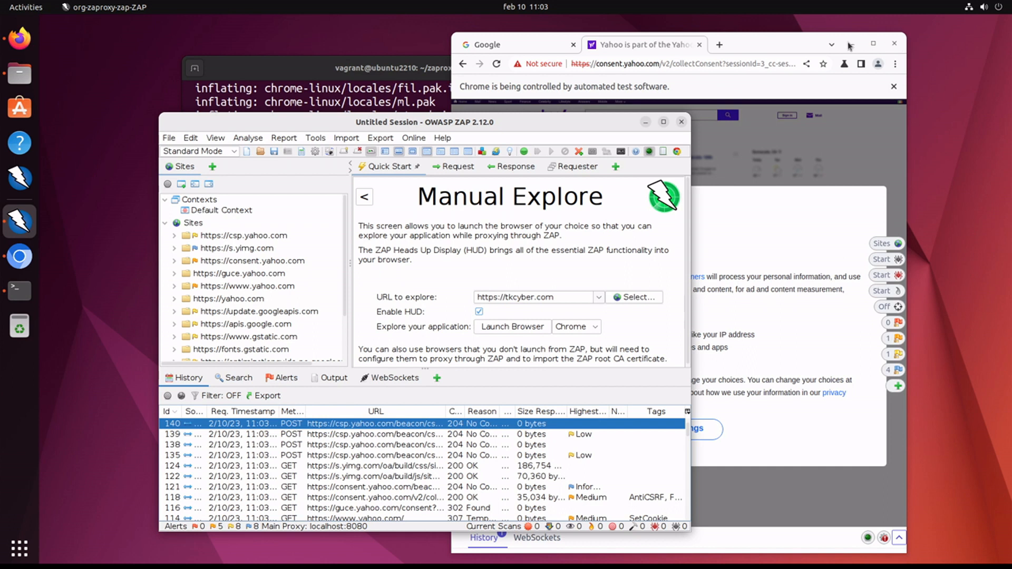
click(894, 43)
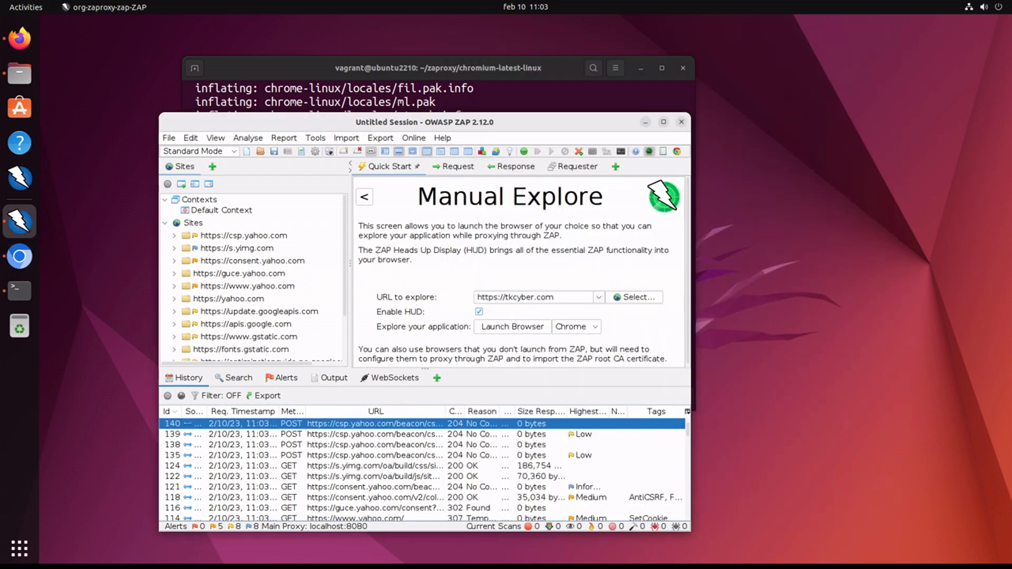